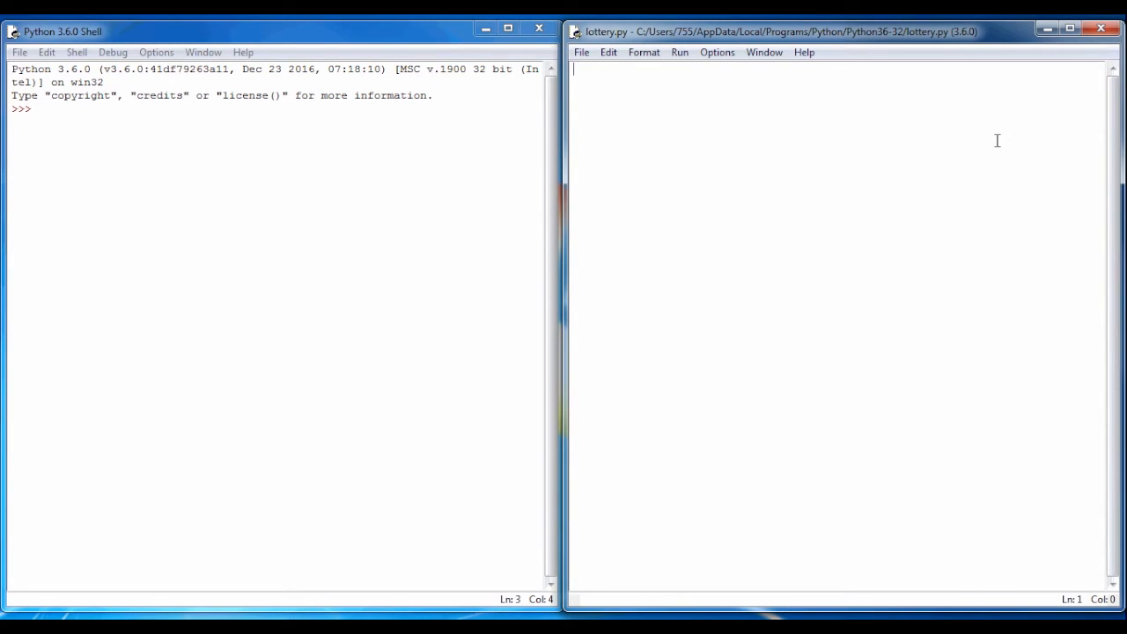
Type '# Lottery machine' as the first line of lottery.py.
{"action": "type", "text": "# Lottery machine"}
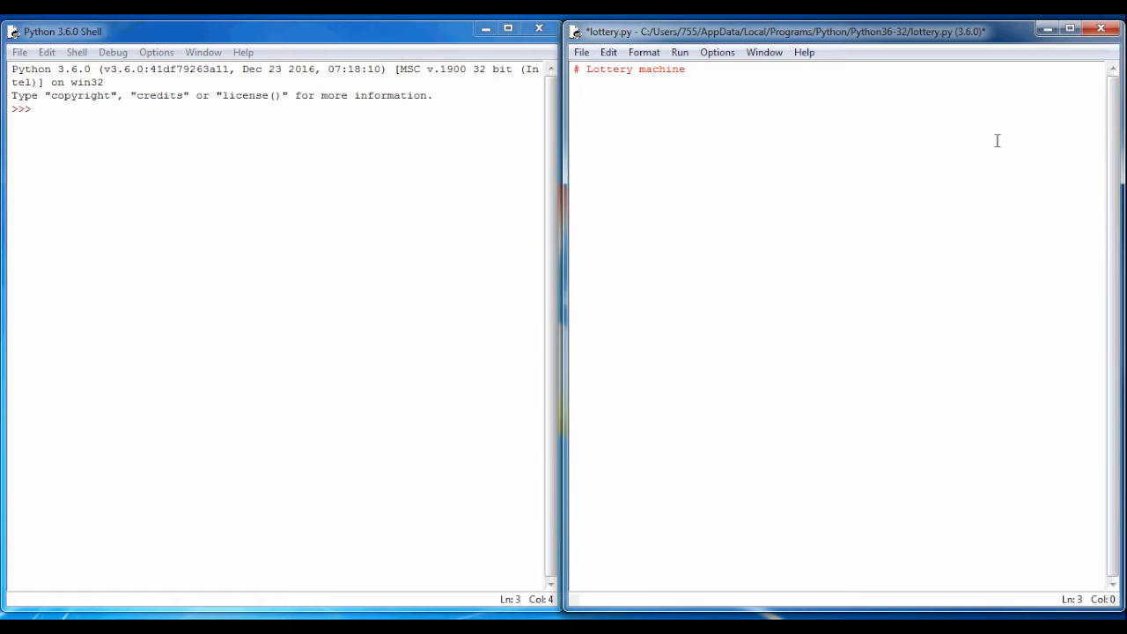
Add the line 'from random import shuffle'.
{"action": "type", "text": "f"}
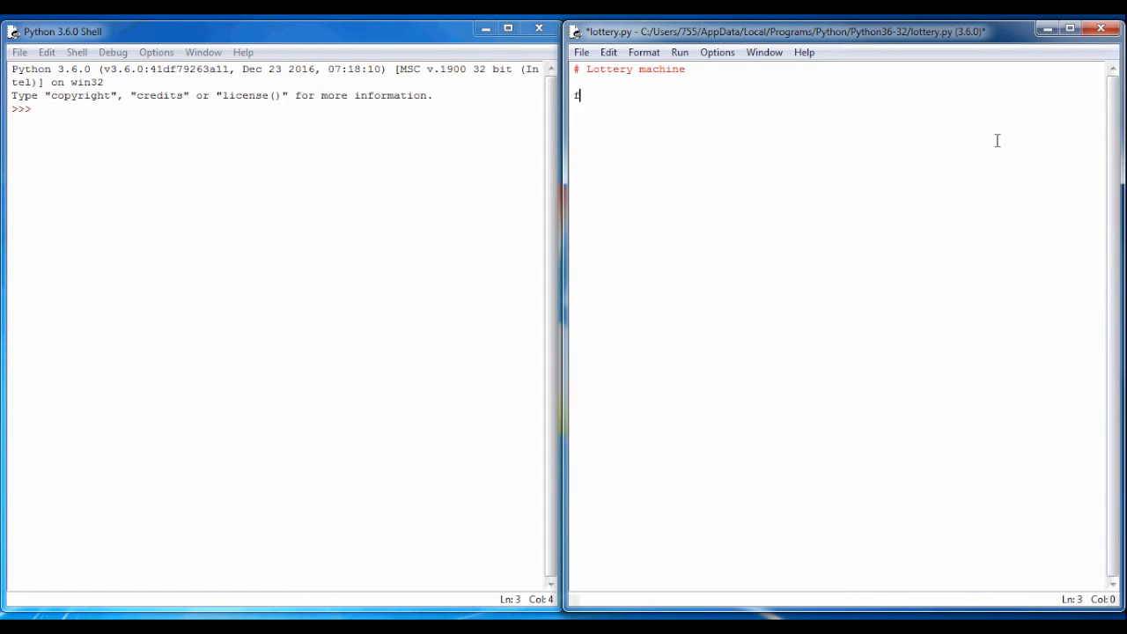
{"action": "type", "text": "rom"}
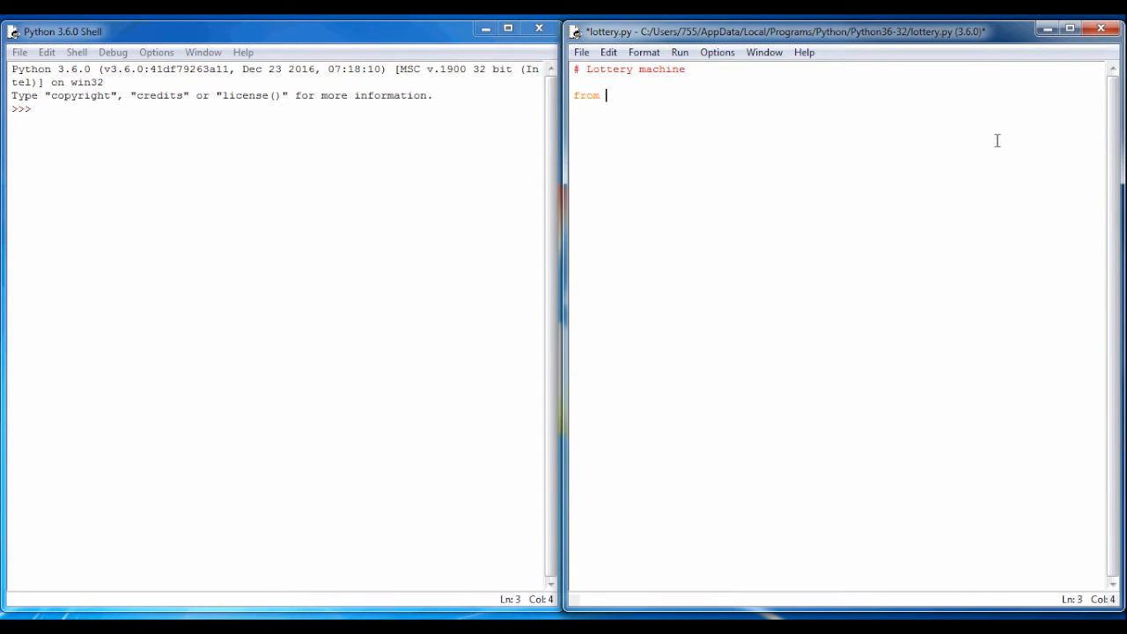
{"action": "type", "text": "random import"}
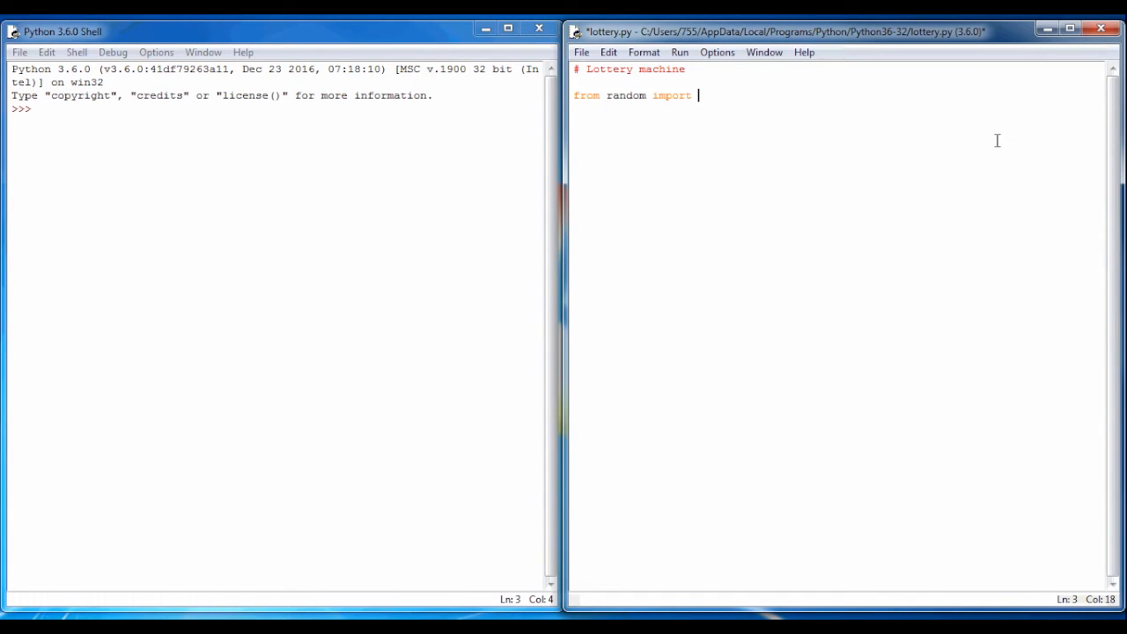
{"action": "type", "text": "shuffl"}
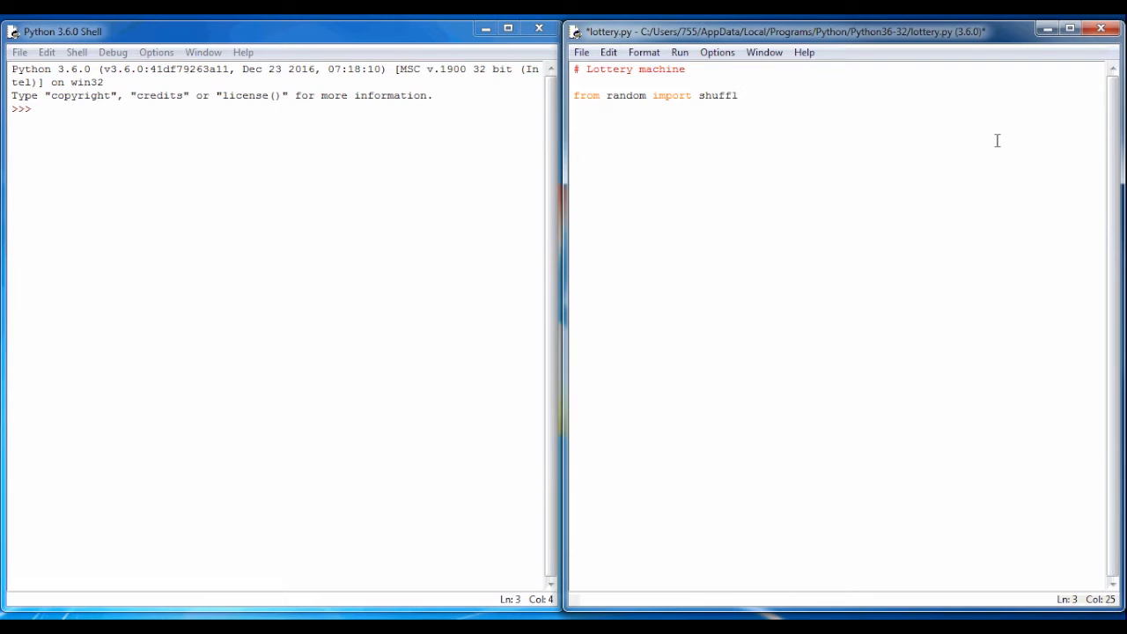
{"action": "type", "text": "e"}
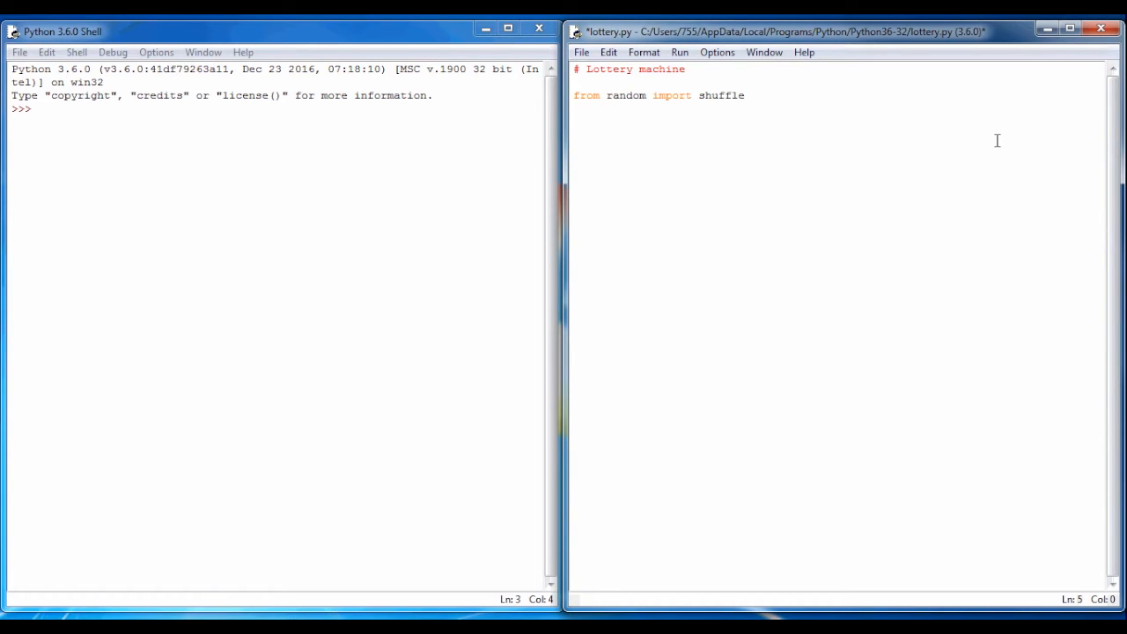
Define lottery = list(range(1,59)) below the import.
{"action": "type", "text": "lotter"}
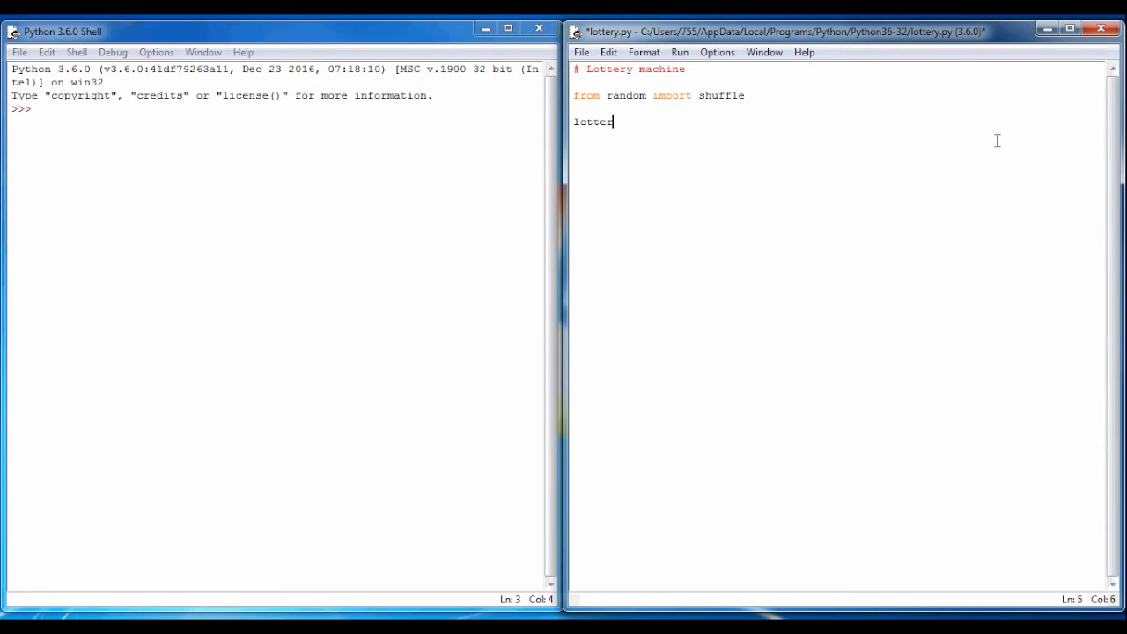
{"action": "type", "text": "ry ="}
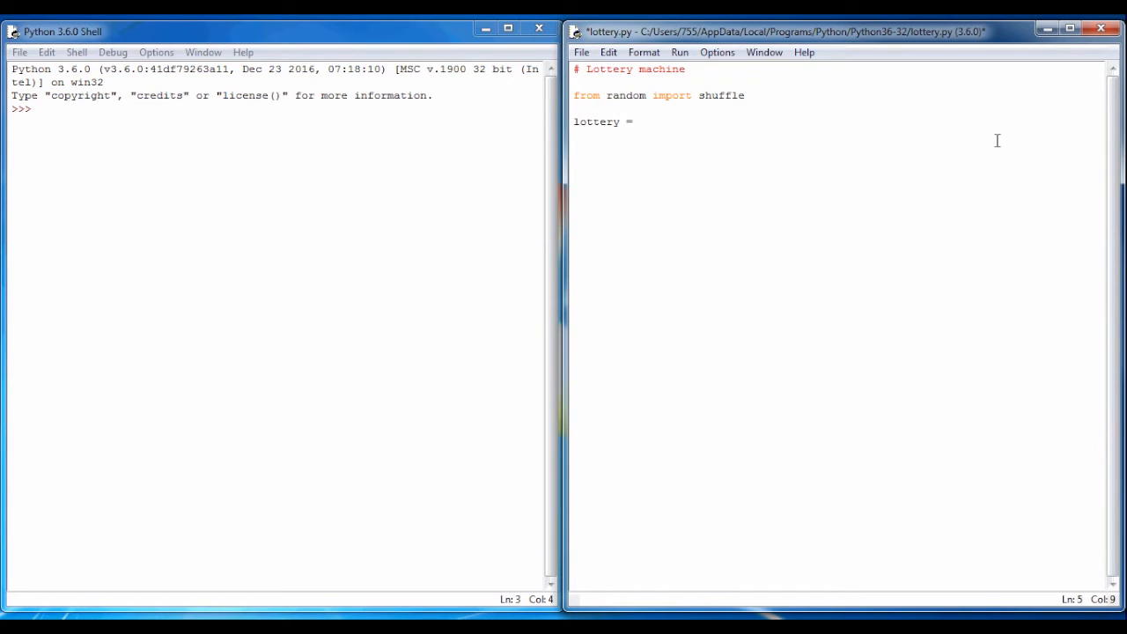
{"action": "type", "text": "list("}
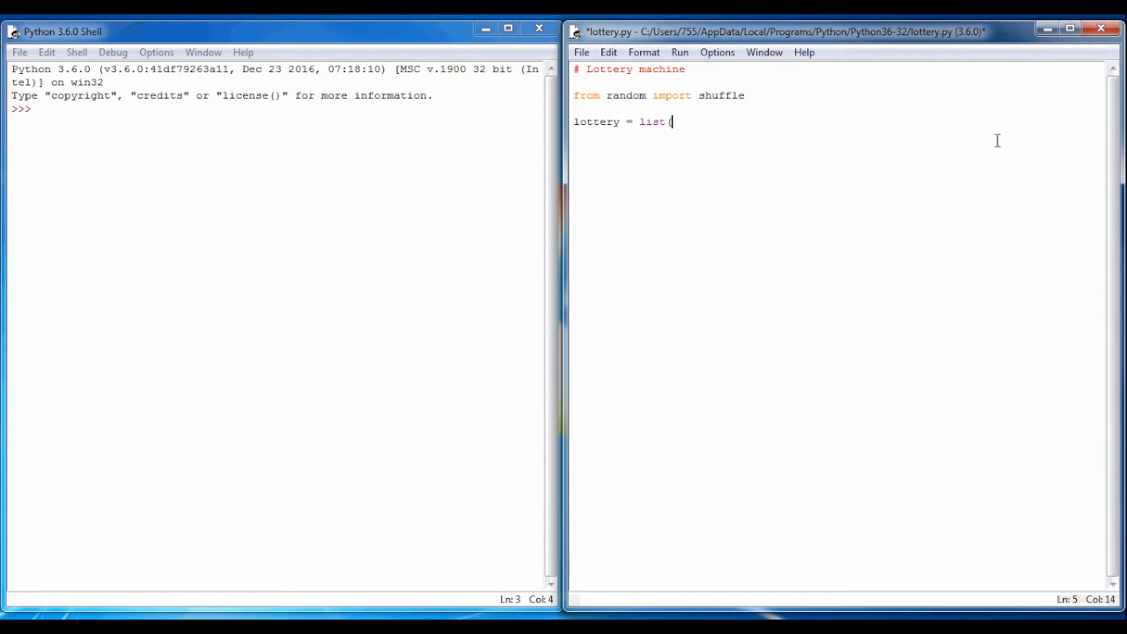
{"action": "type", "text": "range"}
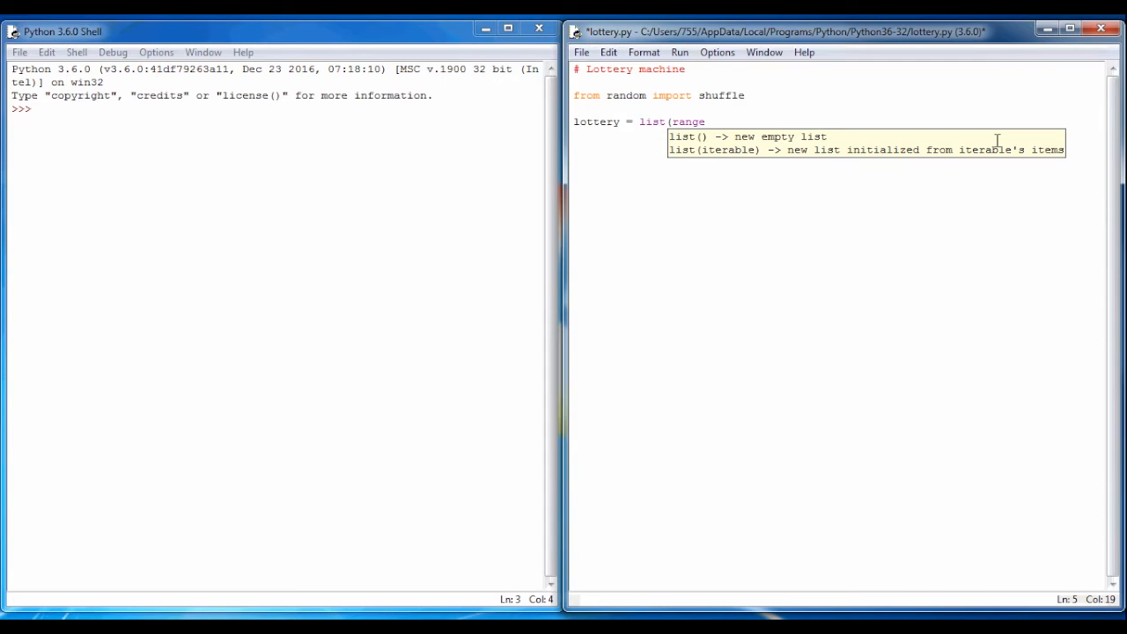
{"action": "type", "text": "(1,"}
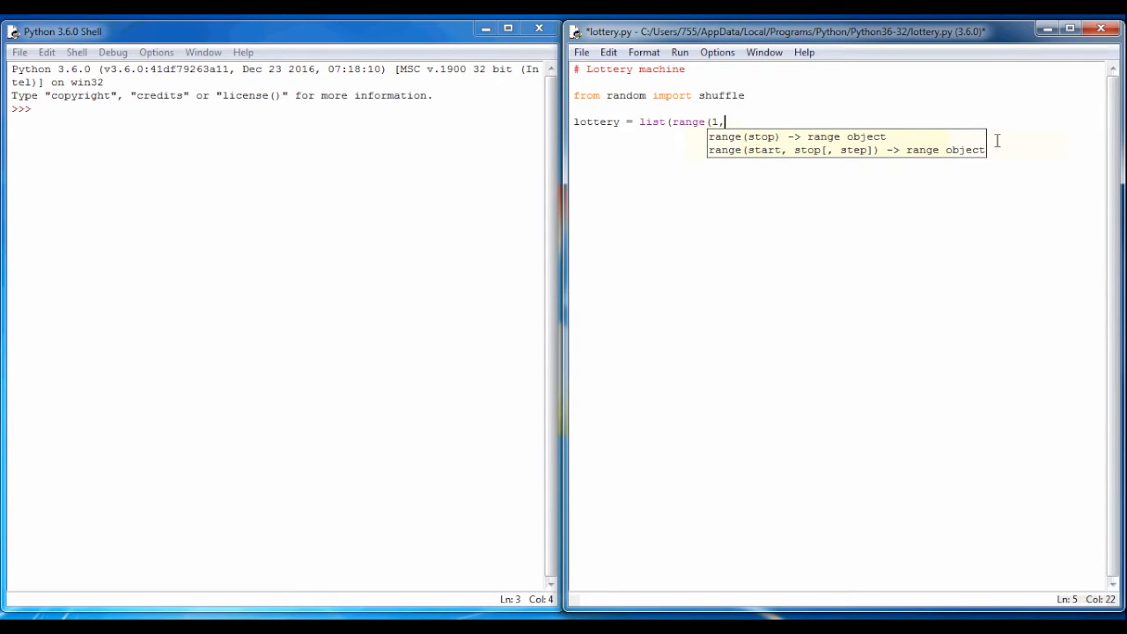
{"action": "type", "text": "59"}
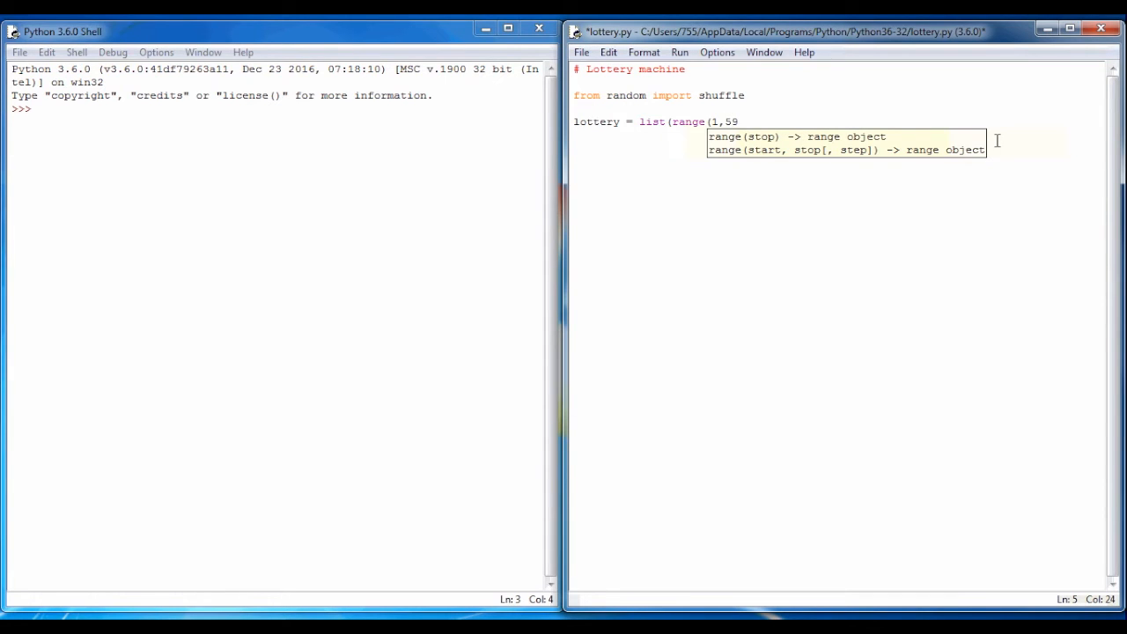
{"action": "type", "text": "))"}
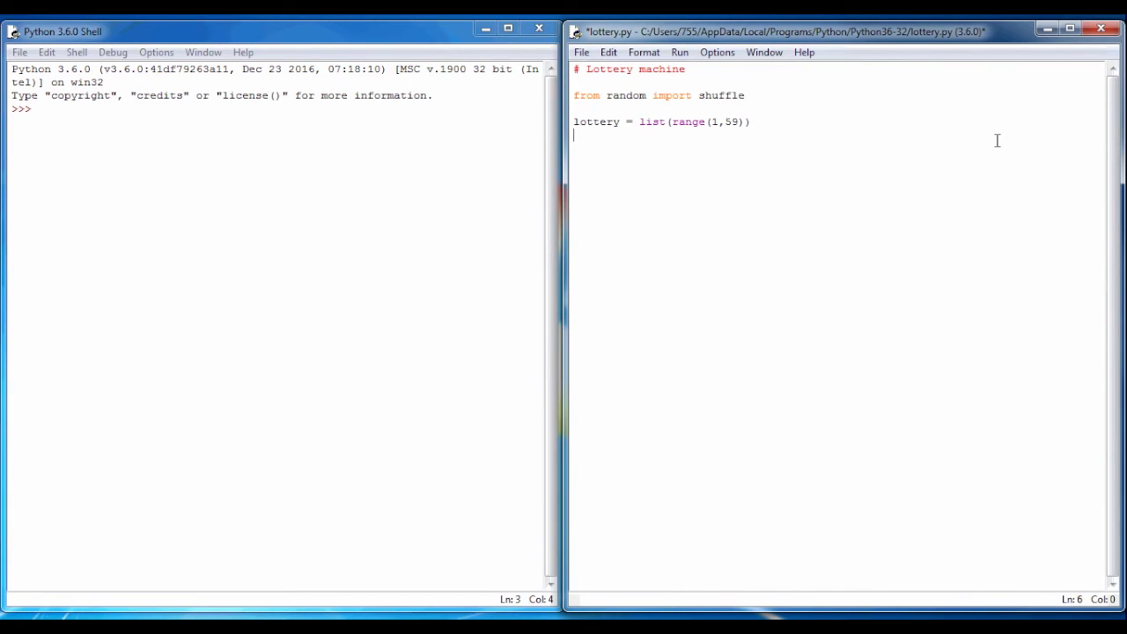
Add 'numbers = []' and 'print (lottery)', then run the module to reach the save prompt.
{"action": "type", "text": "numbers = ["}
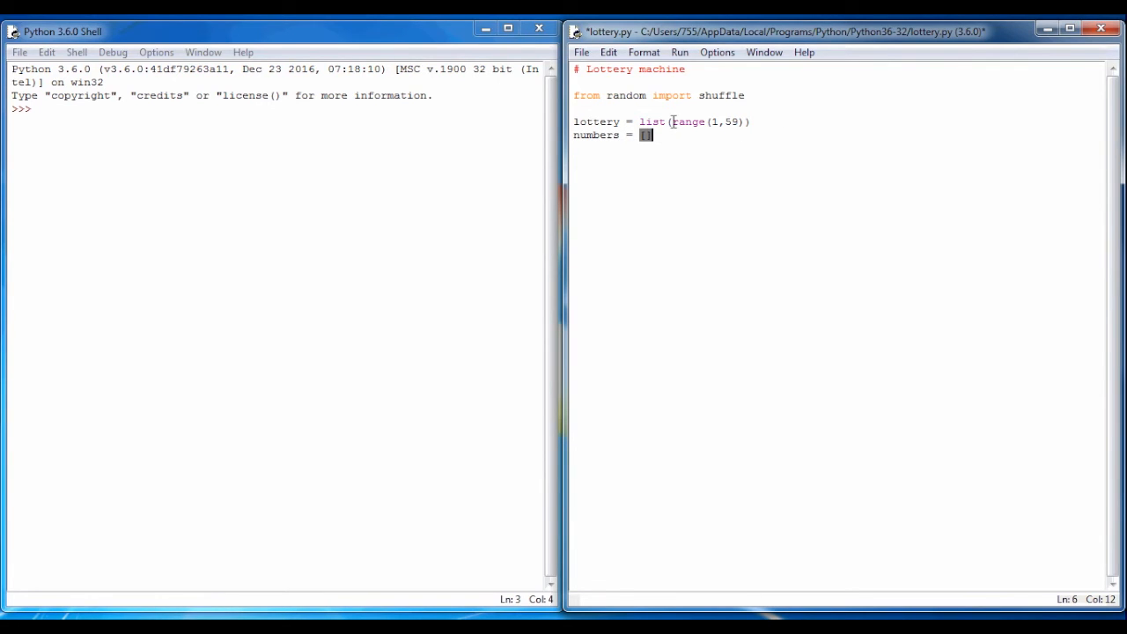
{"action": "double_click", "coordinate": [689, 121]}
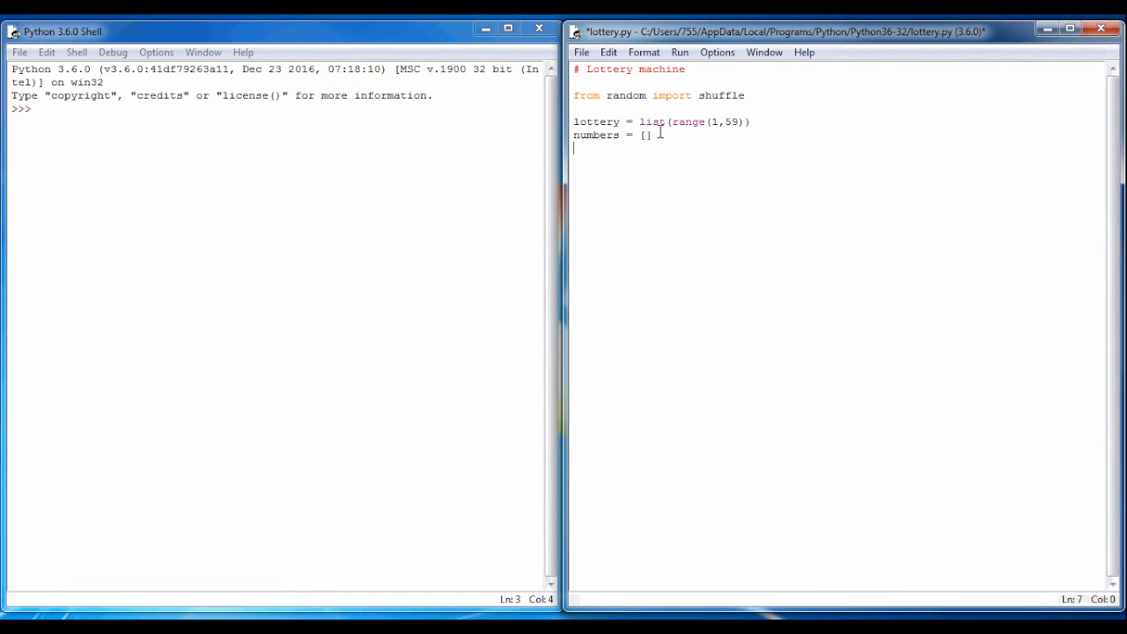
{"action": "type", "text": "print"}
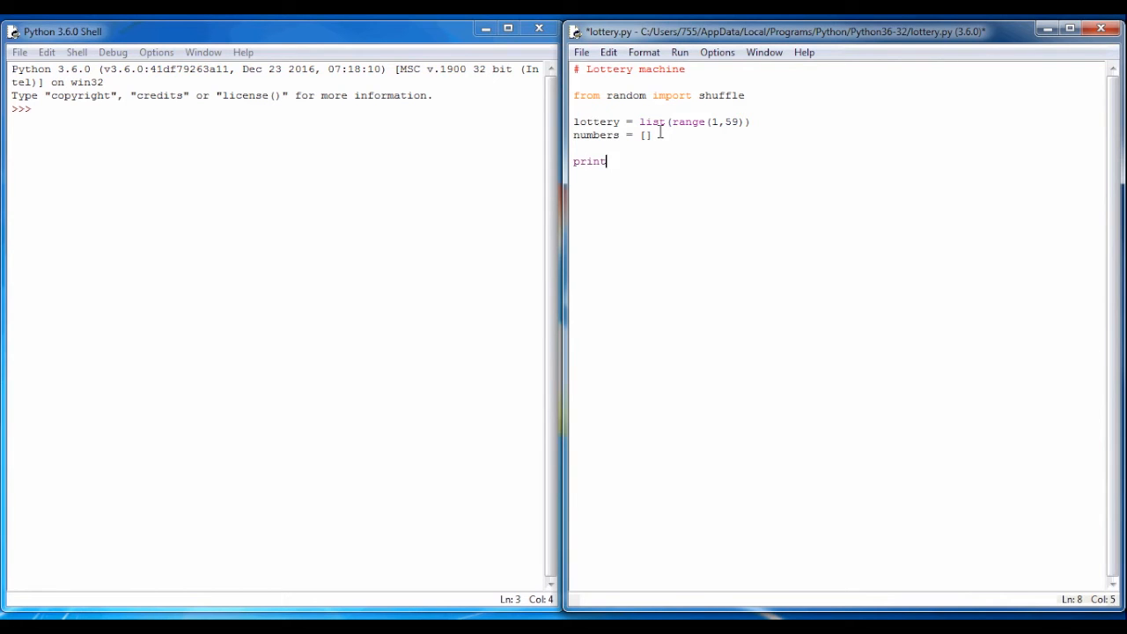
{"action": "type", "text": "(lotter"}
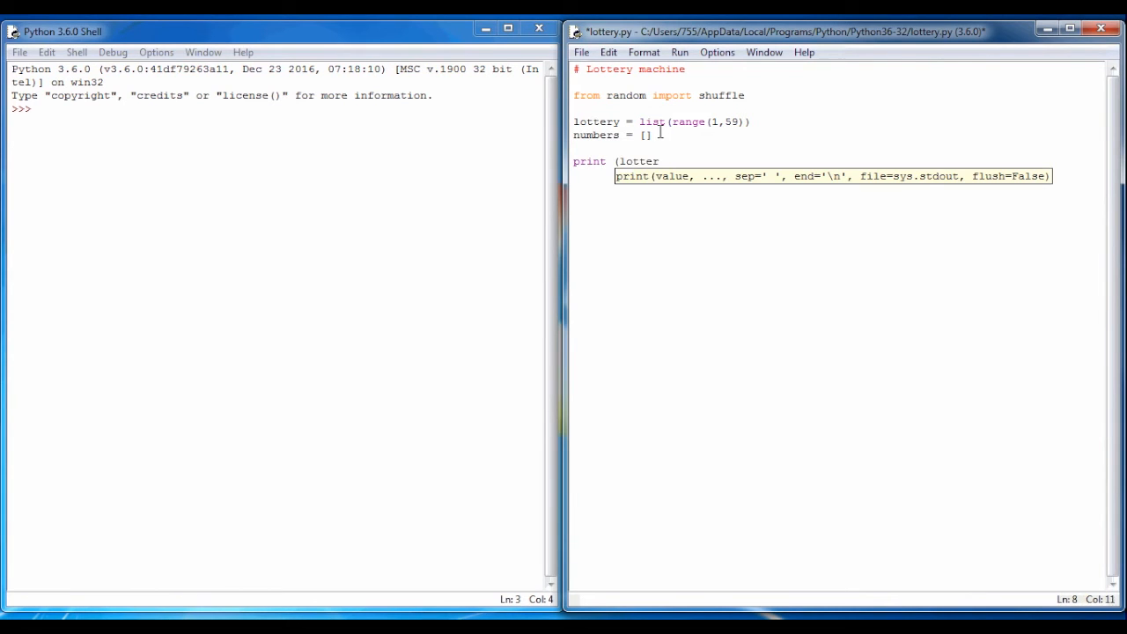
{"action": "left_click", "coordinate": [679, 52]}
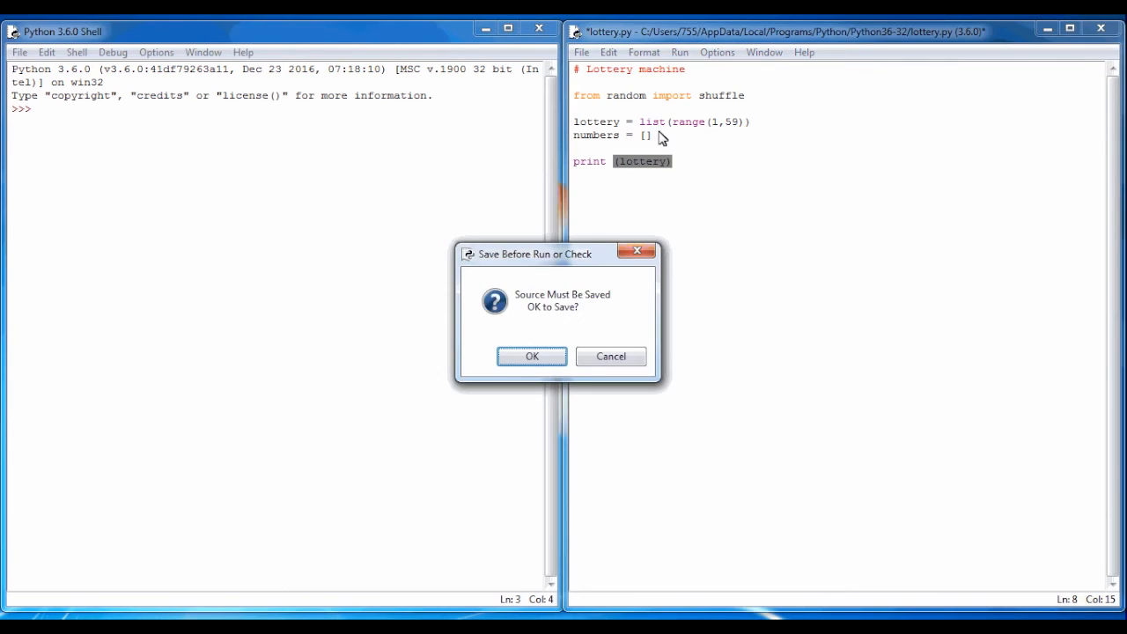
Save and run, change the range end from 59 to 60, and rerun.
{"action": "left_click", "coordinate": [531, 356]}
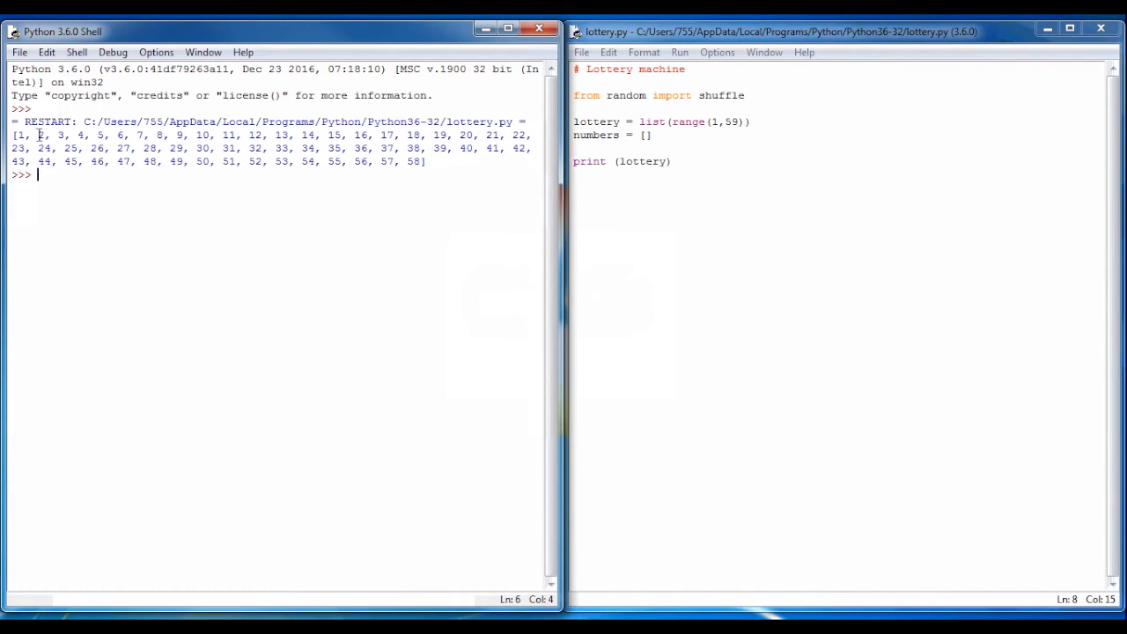
{"action": "left_click_drag", "start_coordinate": [16, 135], "coordinate": [427, 162]}
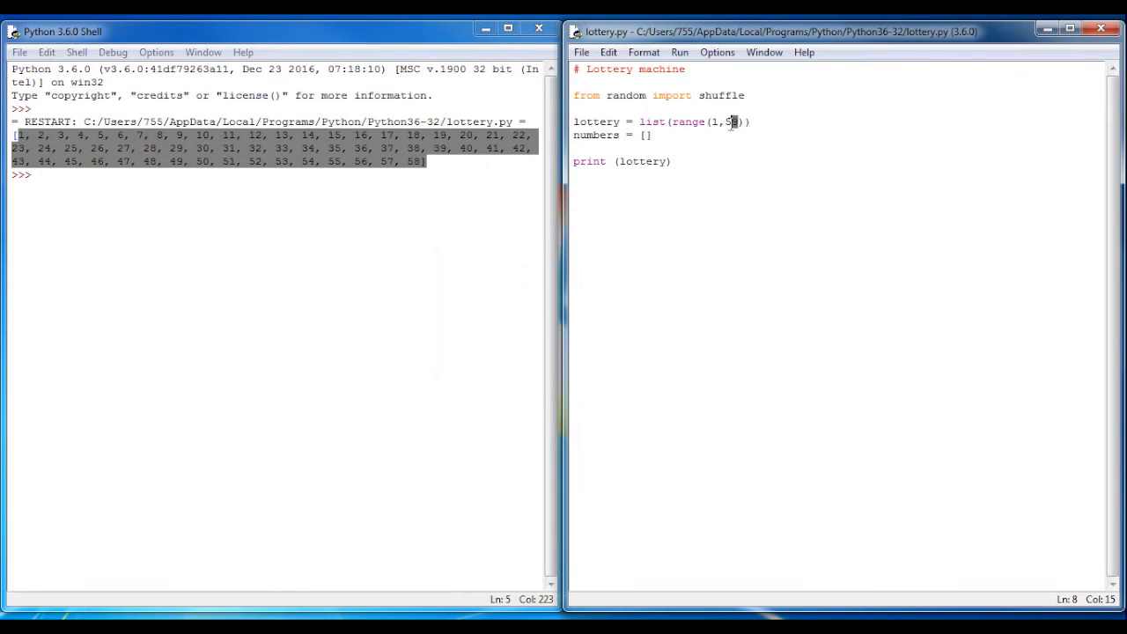
{"action": "type", "text": "0"}
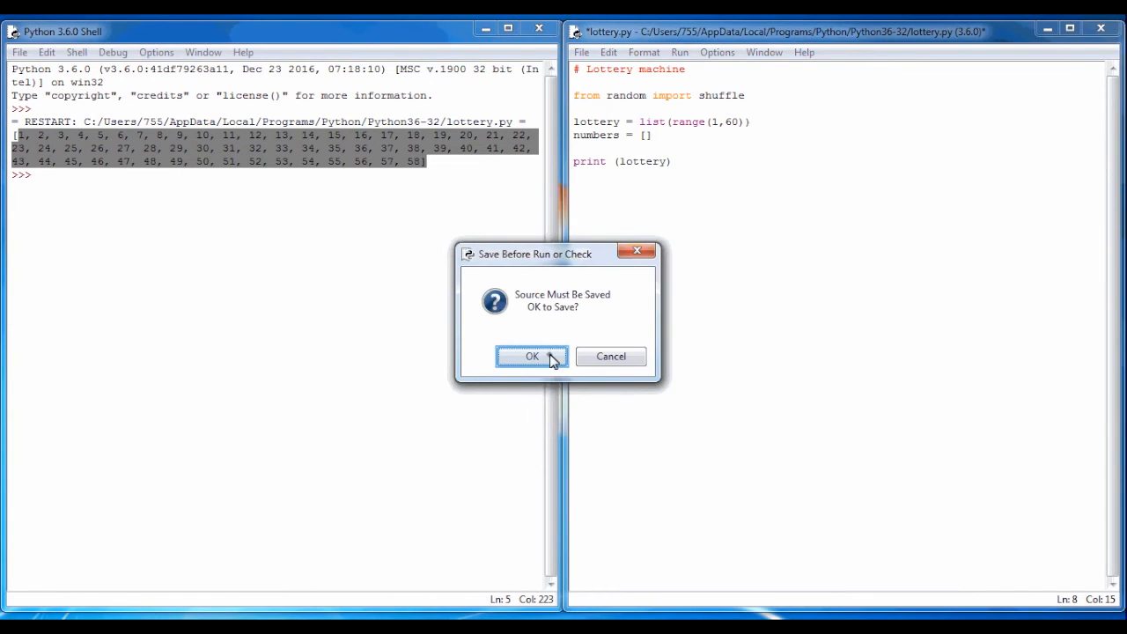
{"action": "left_click", "coordinate": [531, 356]}
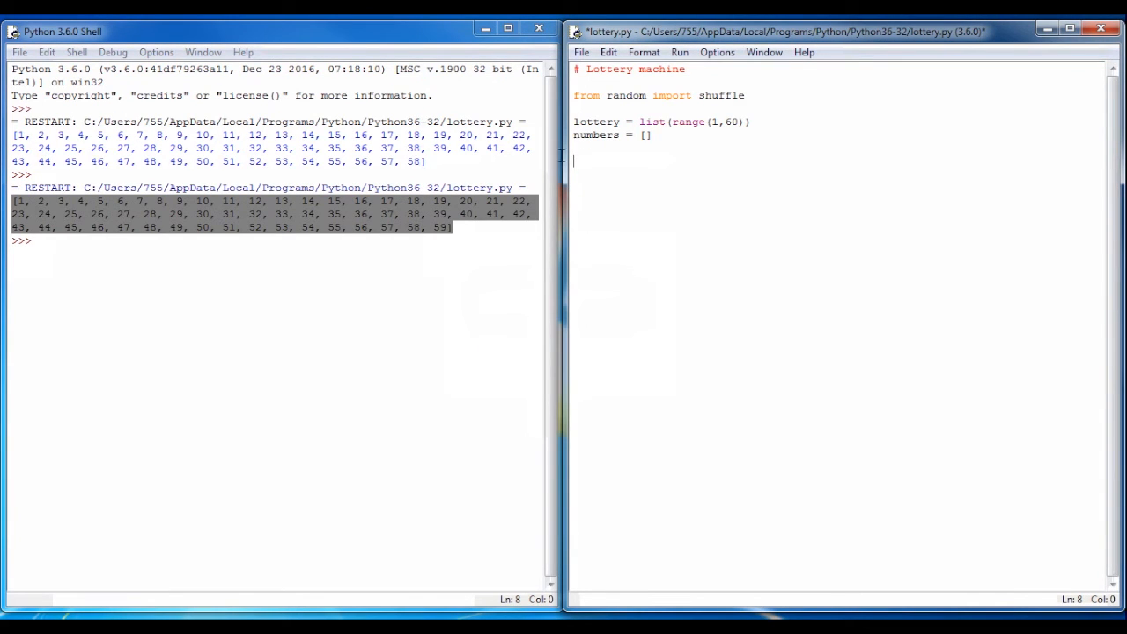
{"action": "double_click", "coordinate": [599, 135]}
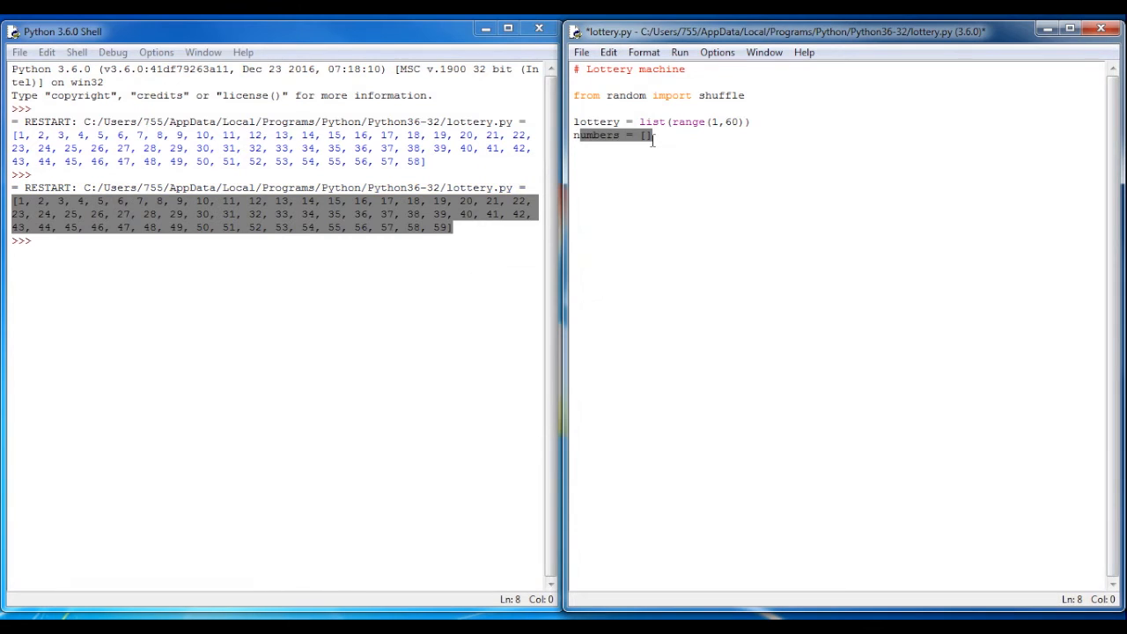
{"action": "key", "text": "Return"}
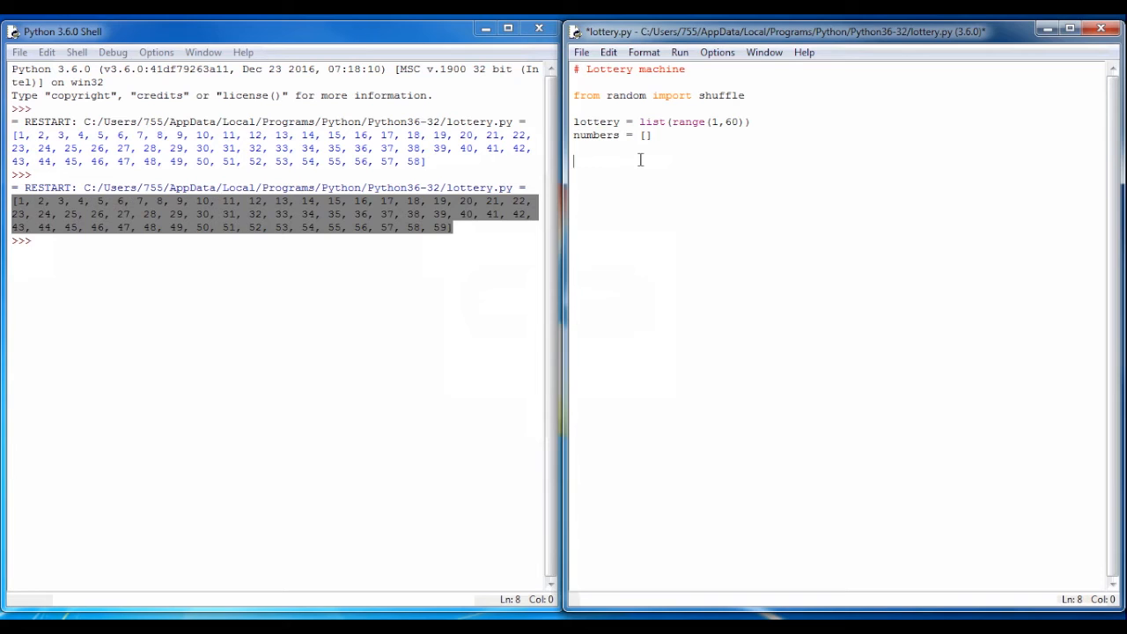
{"action": "type", "text": "for i in"}
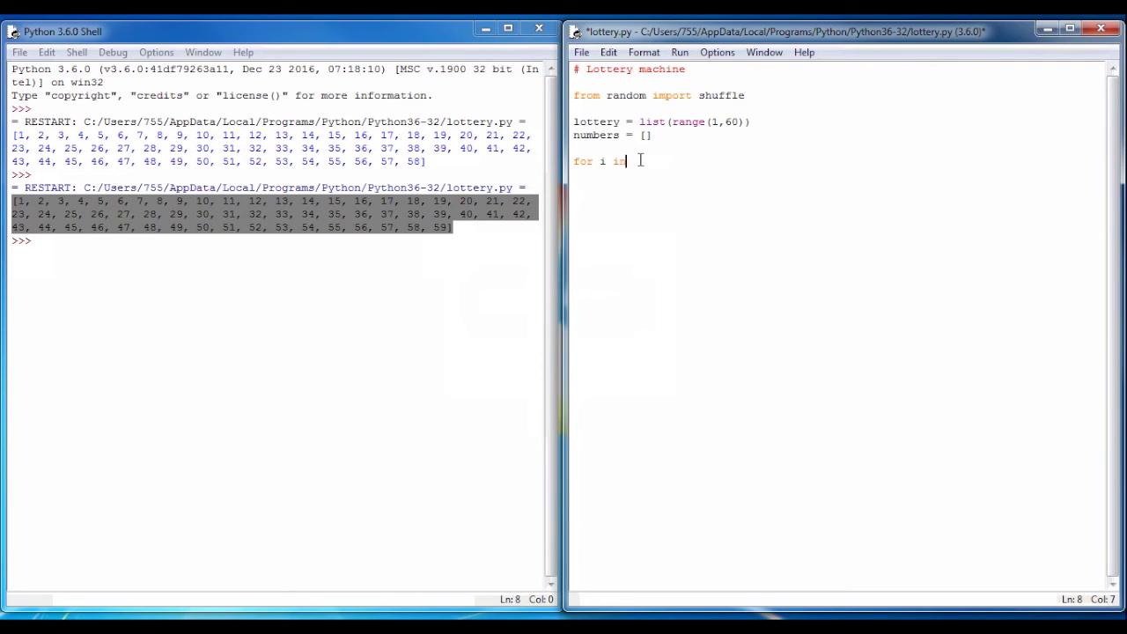
Write 'for i in range(6):' with body 'shuffle(lottery)' and 'x = lottery.pop()'.
{"action": "type", "text": "range(6):"}
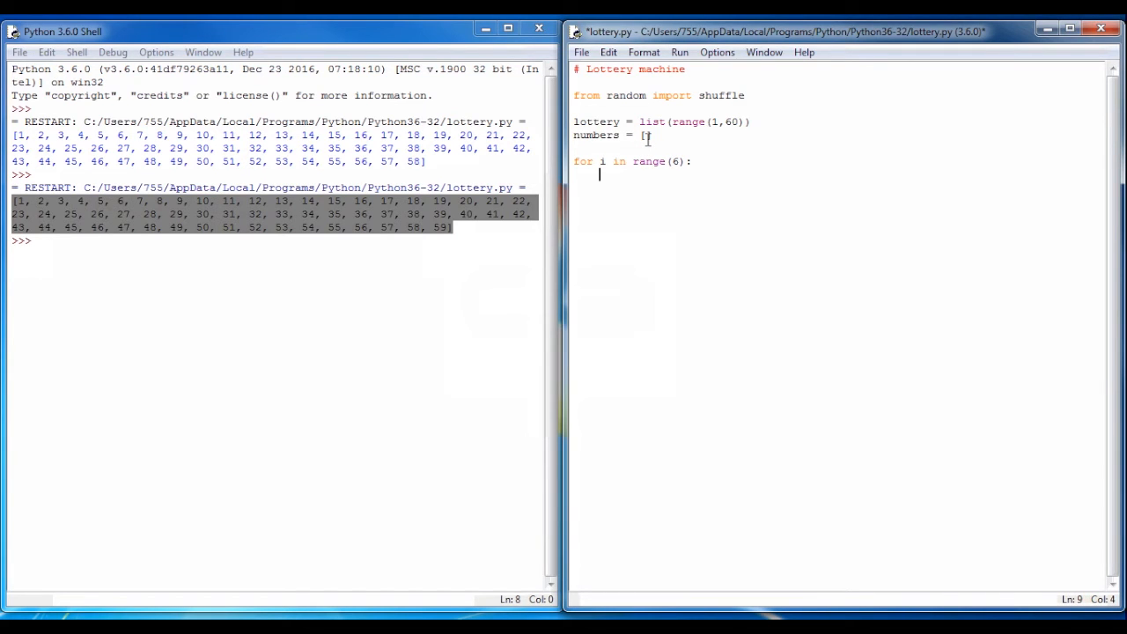
{"action": "type", "text": "shu"}
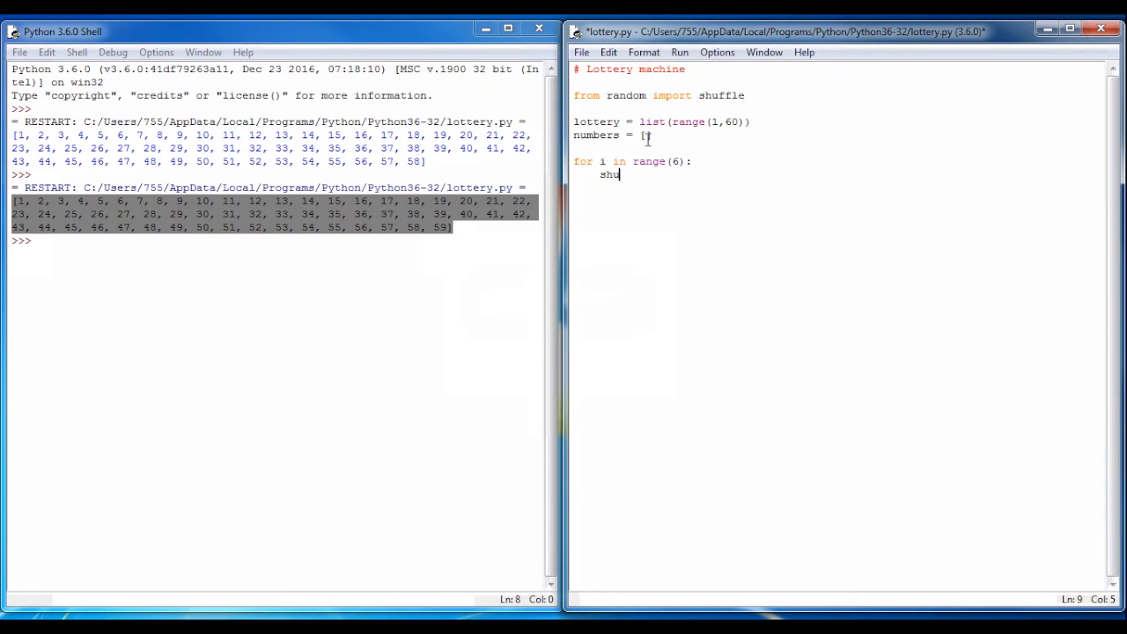
{"action": "type", "text": "ffle(lottery"}
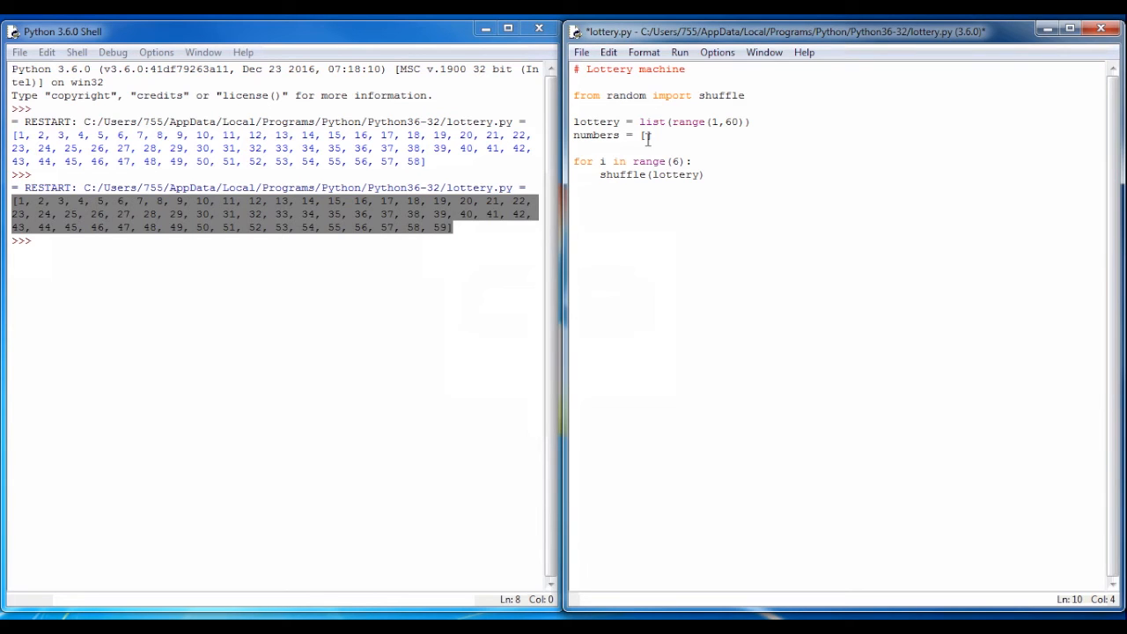
{"action": "type", "text": "x"}
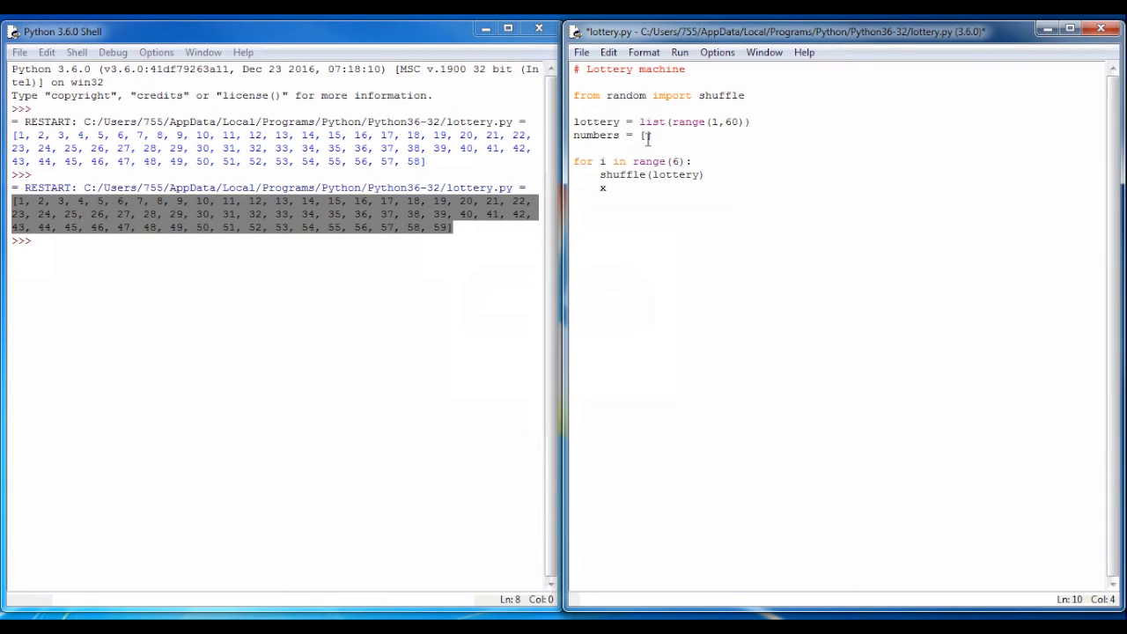
{"action": "type", "text": "= lottery"}
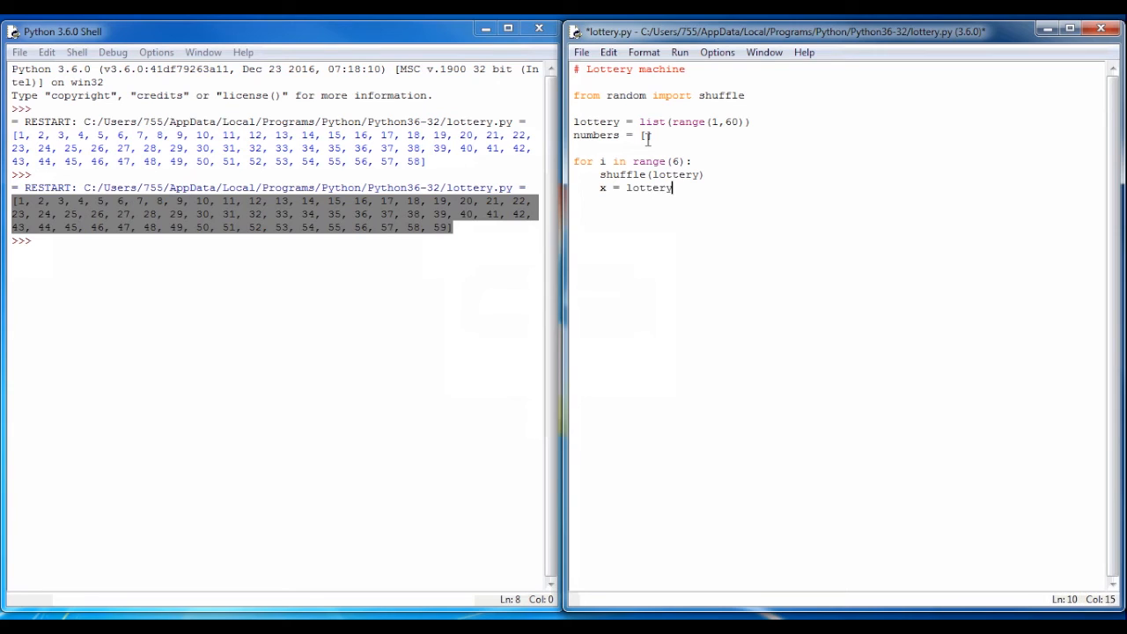
{"action": "type", "text": ".pop()"}
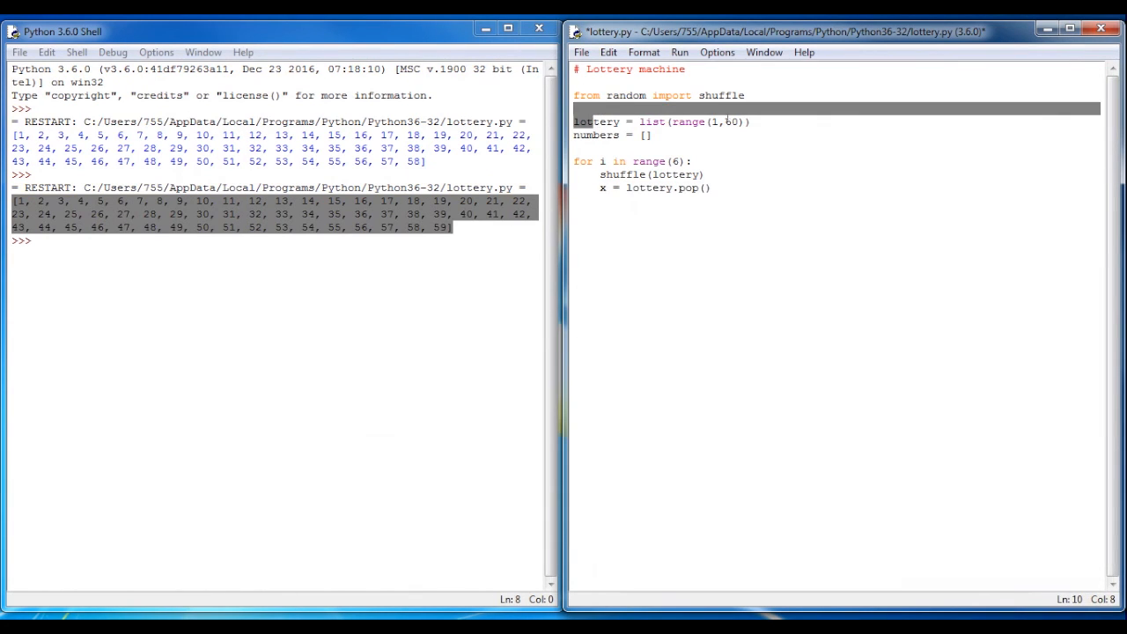
Add 'numbers.append(x)' to the loop body and highlight x and numbers.
{"action": "double_click", "coordinate": [666, 187]}
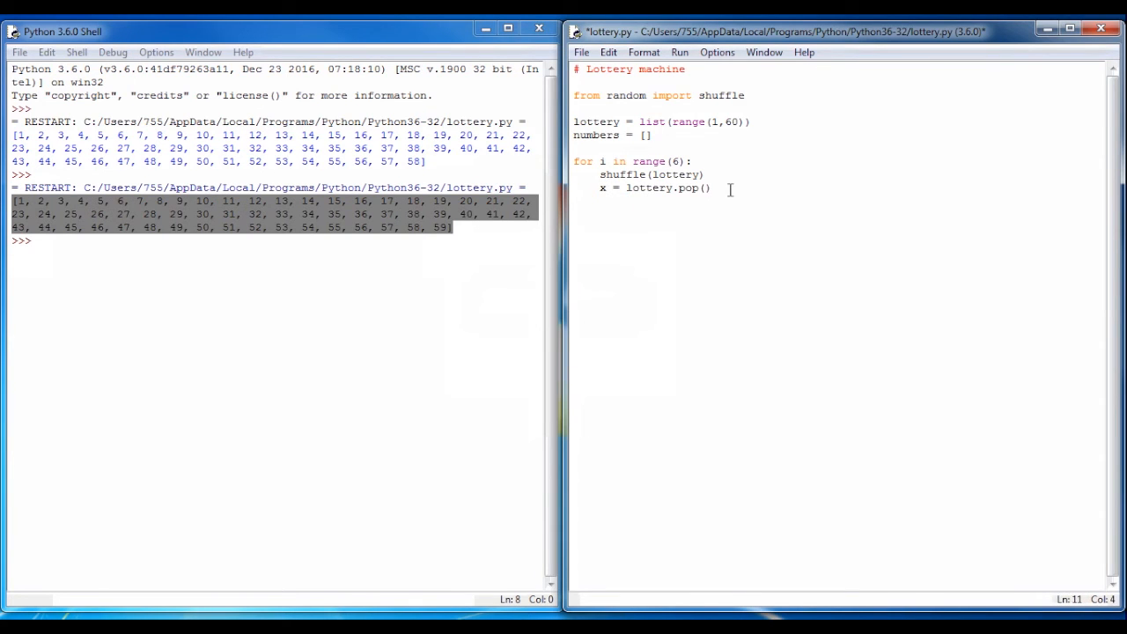
{"action": "type", "text": "numbers"}
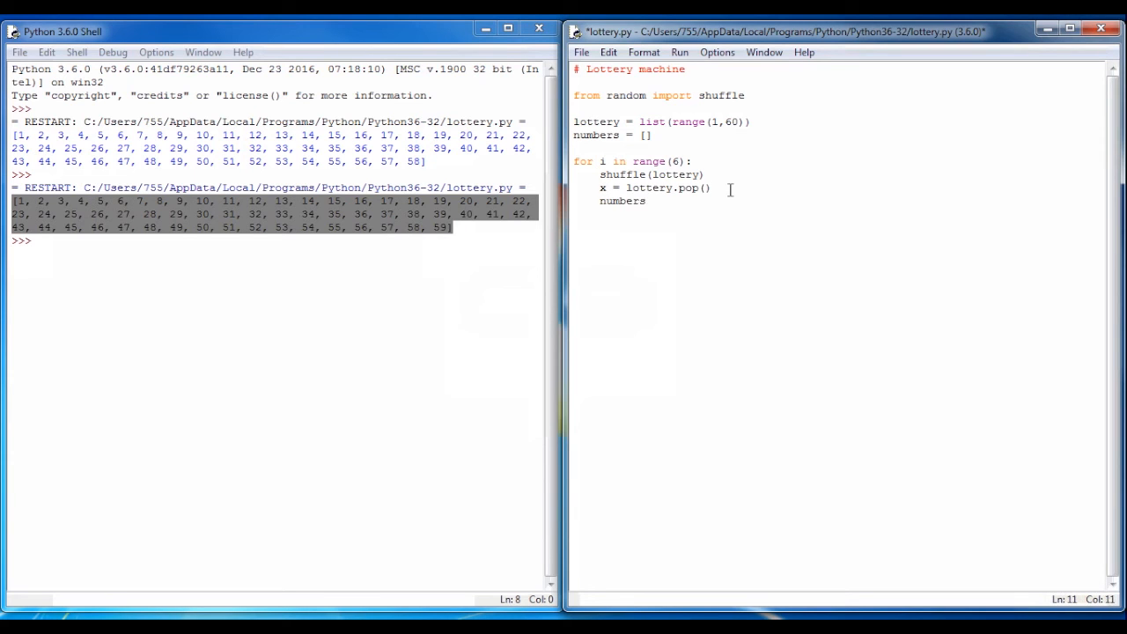
{"action": "type", "text": ".append("}
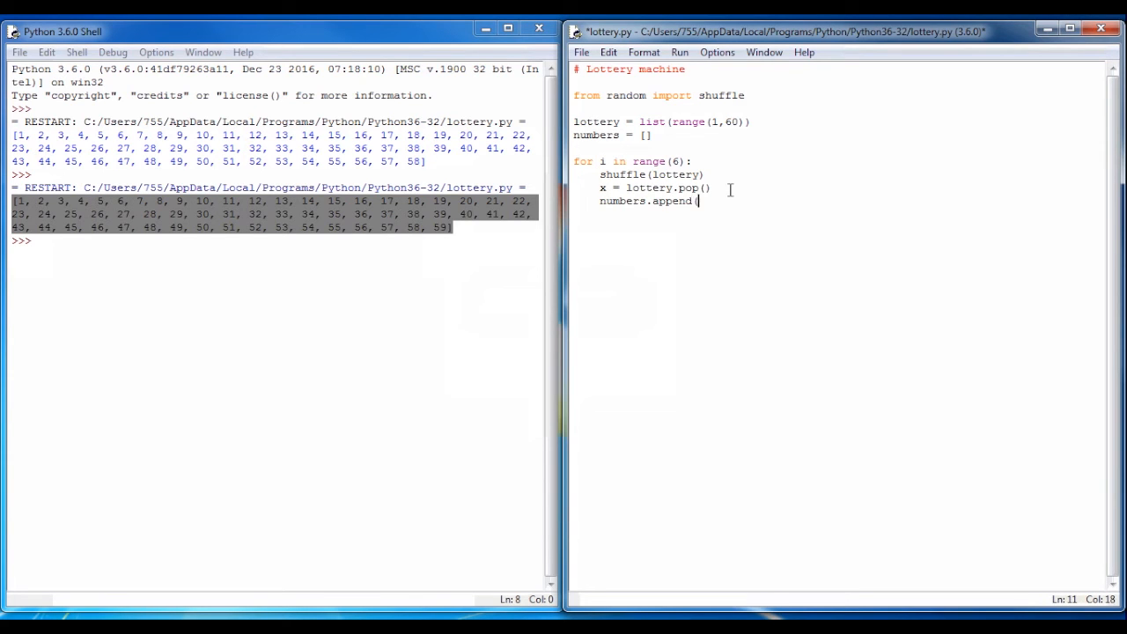
{"action": "type", "text": "x)"}
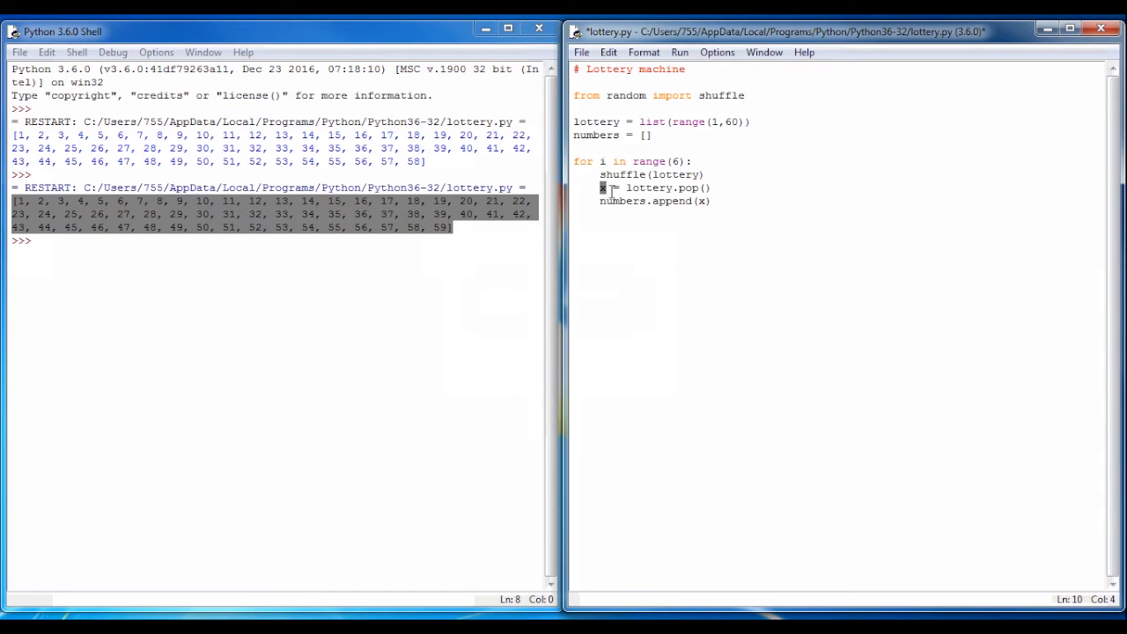
{"action": "double_click", "coordinate": [625, 201]}
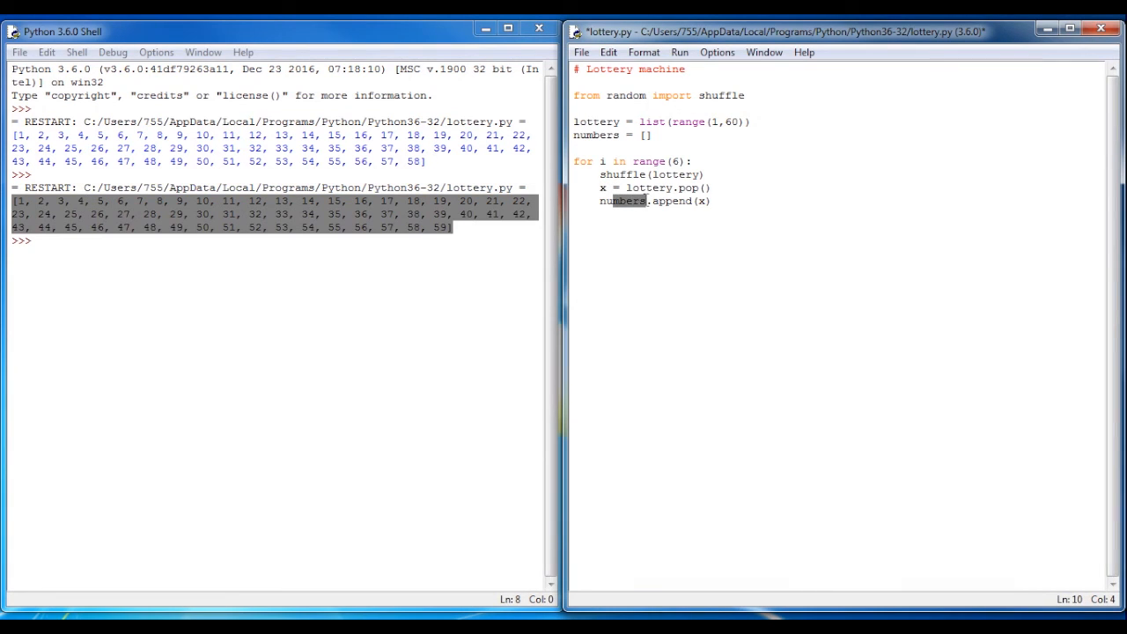
{"action": "left_click", "coordinate": [713, 201]}
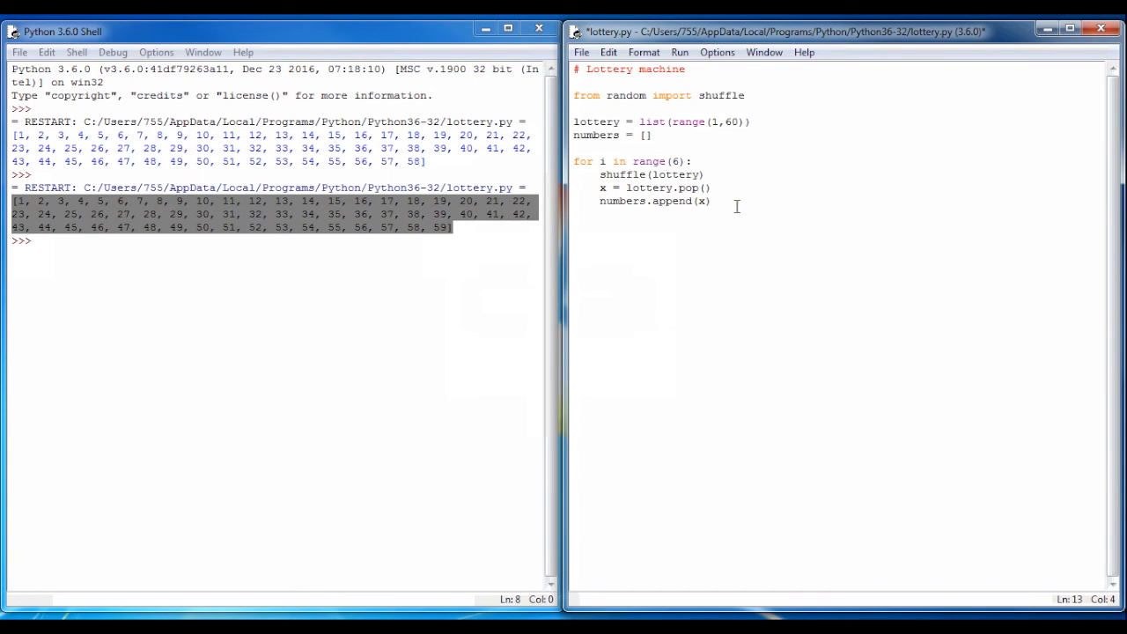
Add 'numbers.sort()' and 'print("Your numbers are:", numbers)', then save and run.
{"action": "type", "text": "numbers."}
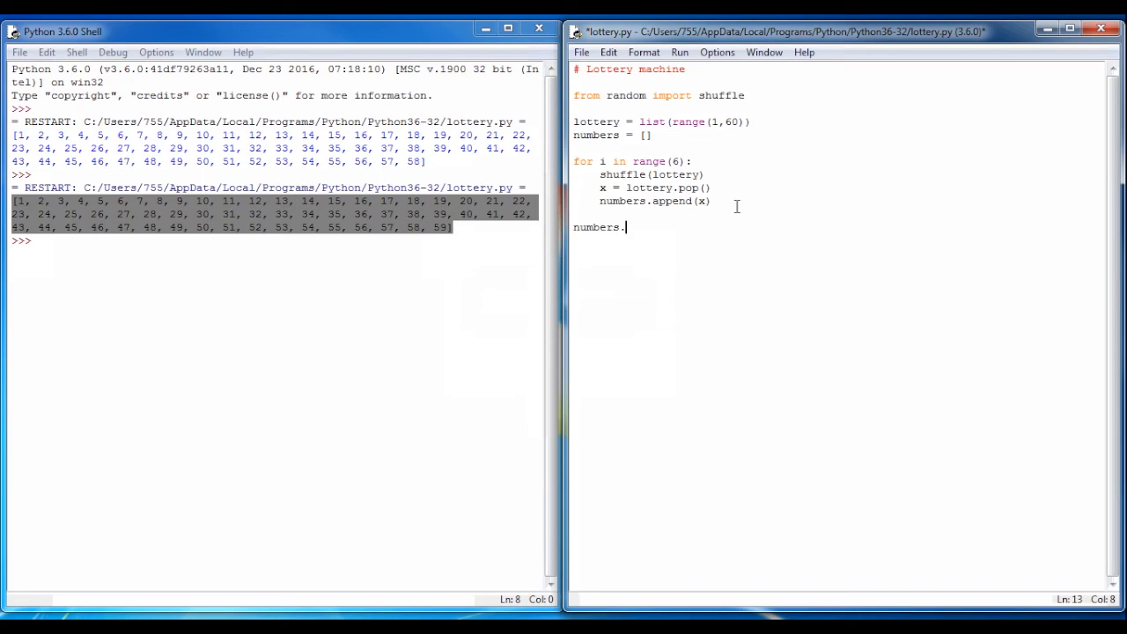
{"action": "type", "text": "sort()"}
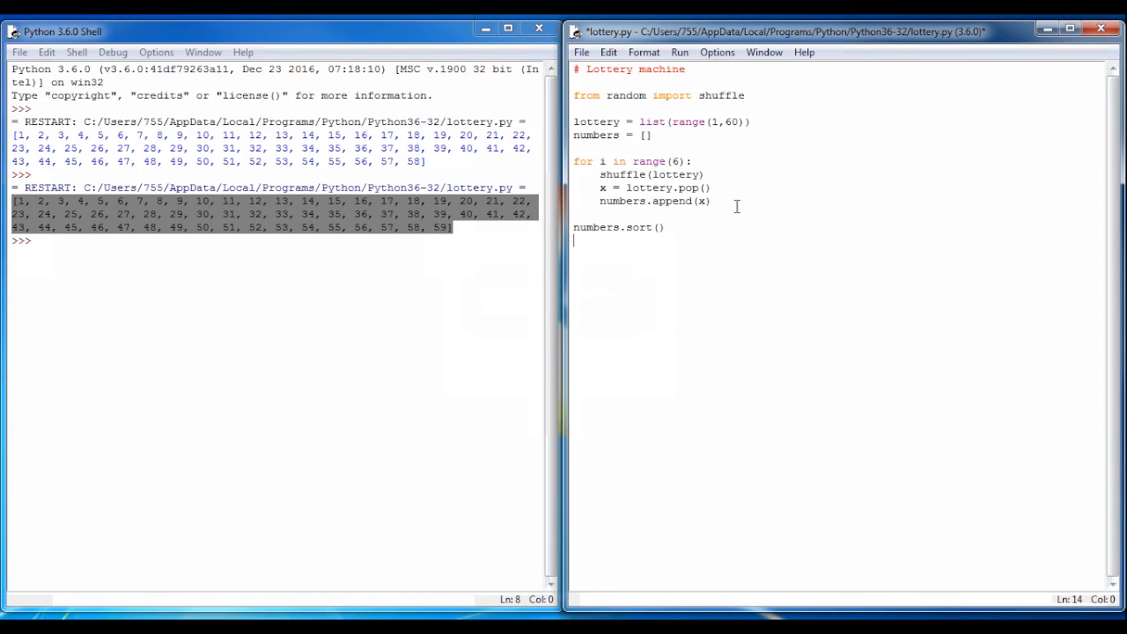
{"action": "type", "text": "pri"}
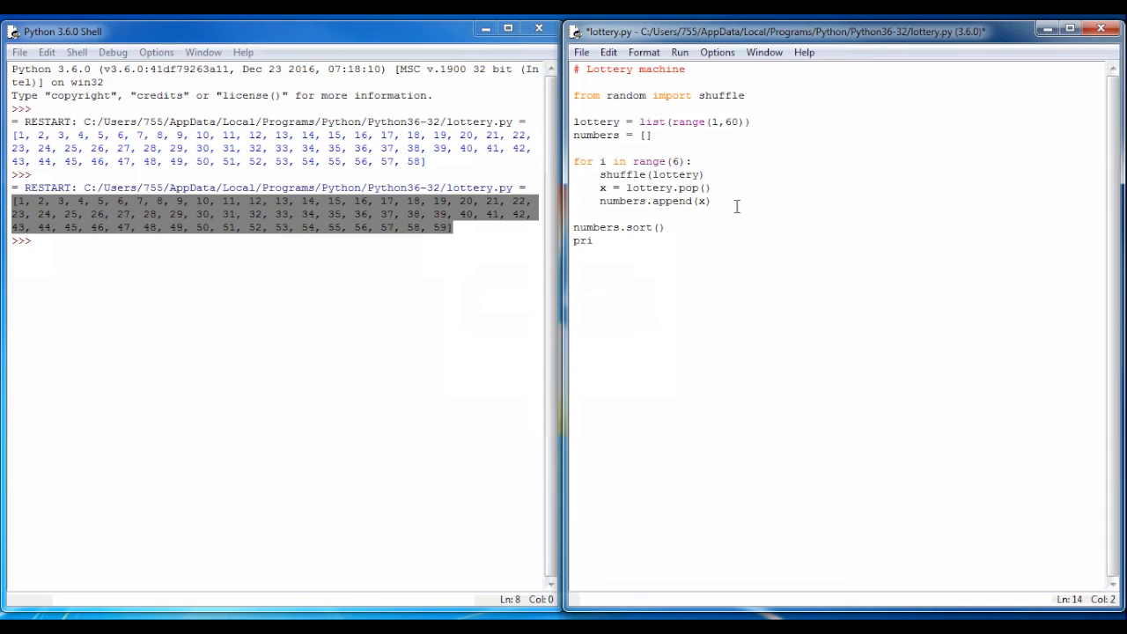
{"action": "type", "text": "nt (\"Your numbers"}
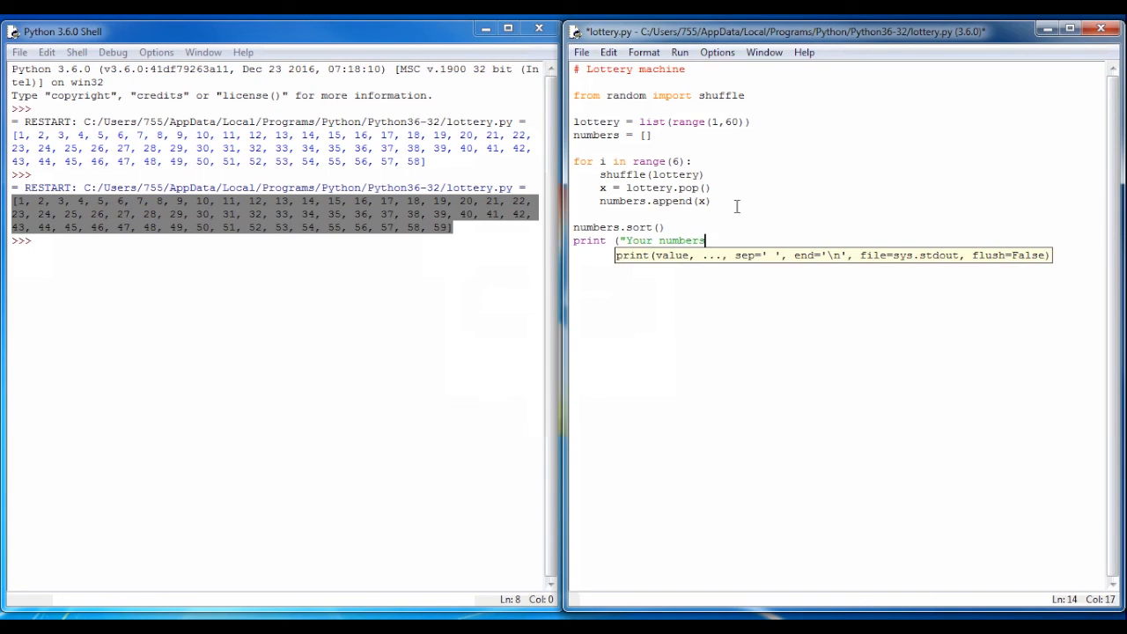
{"action": "type", "text": "are:"}
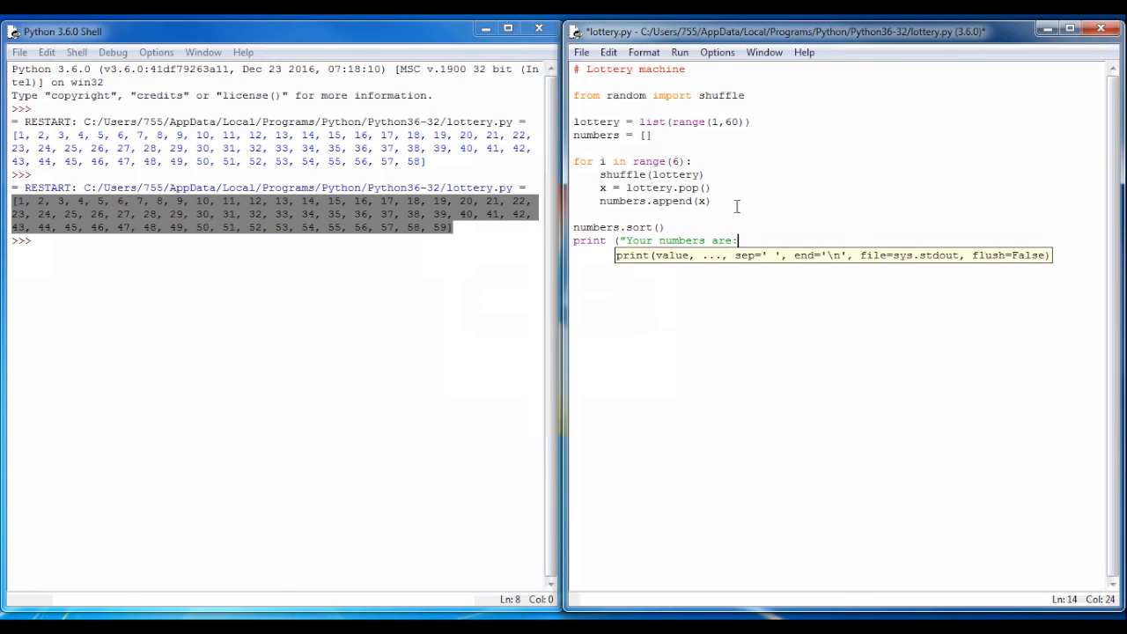
{"action": "type", "text": ","}
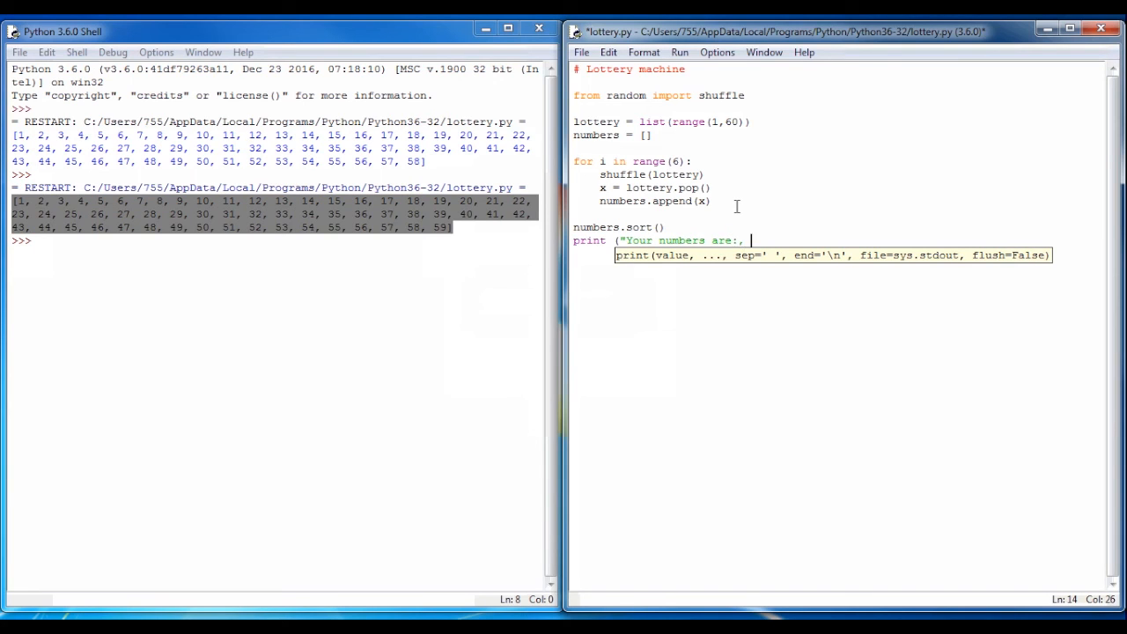
{"action": "type", "text": "nume"}
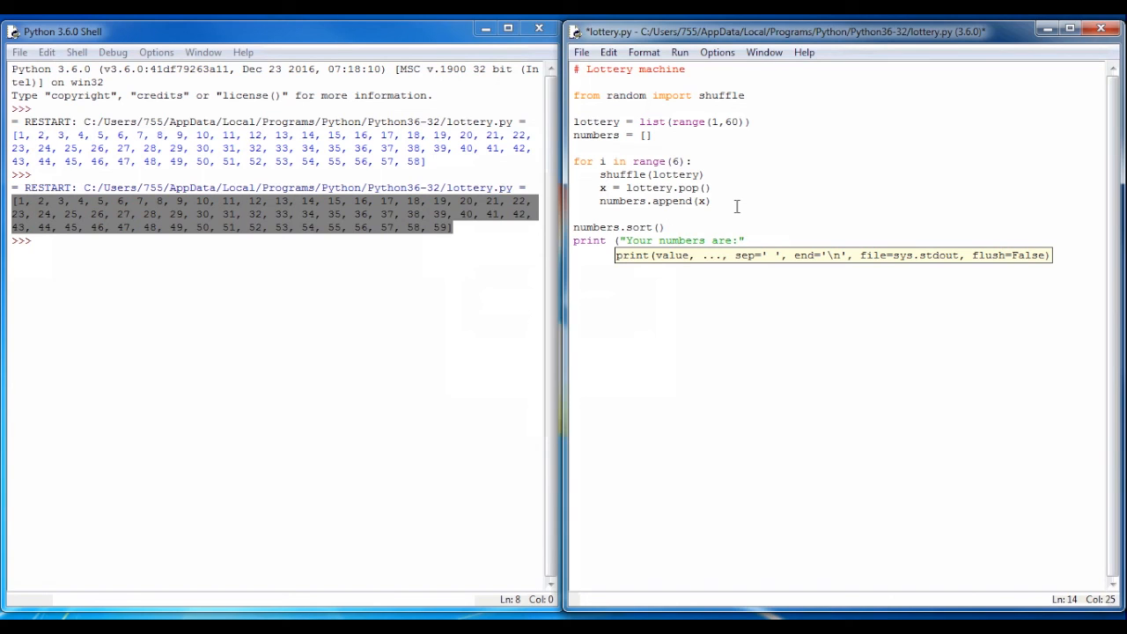
{"action": "type", "text": ", numbers"}
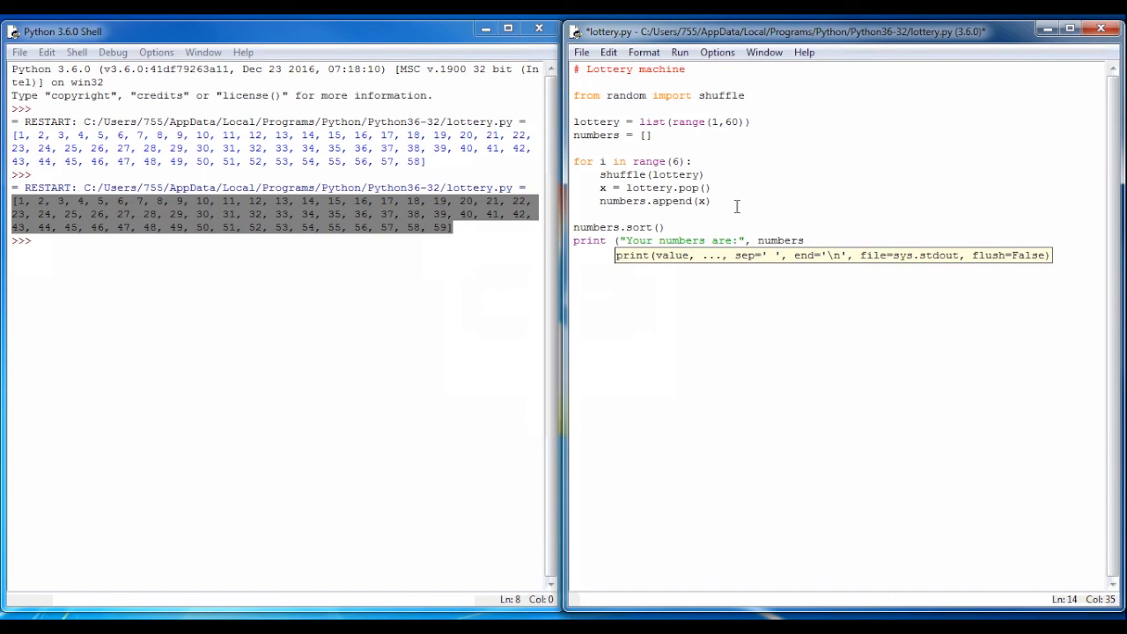
{"action": "left_click", "coordinate": [810, 240]}
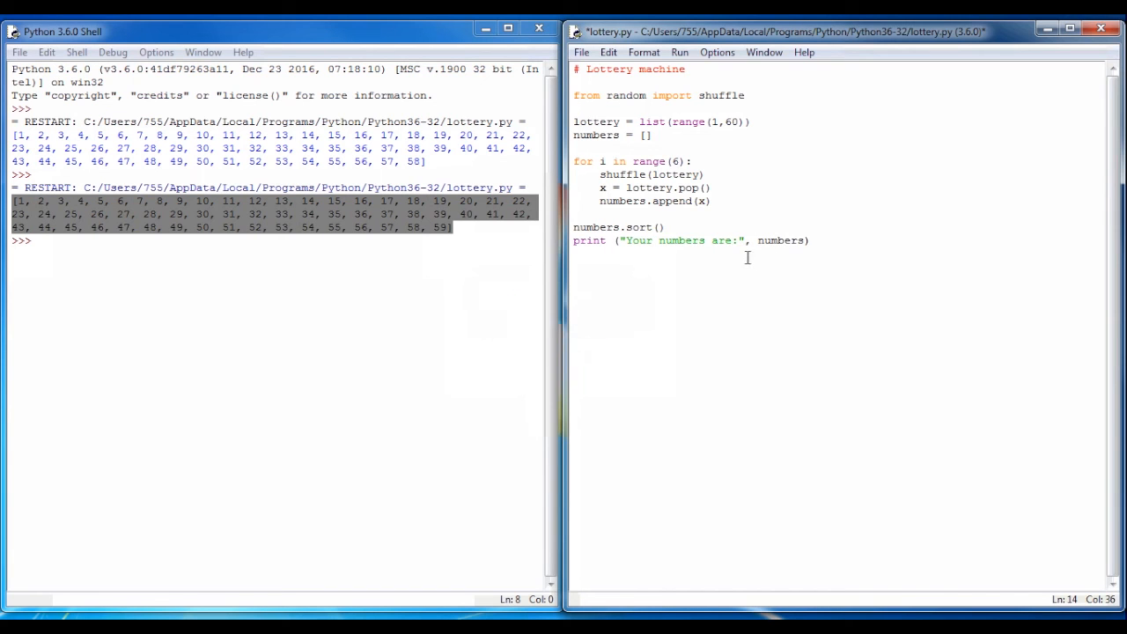
{"action": "left_click", "coordinate": [679, 52]}
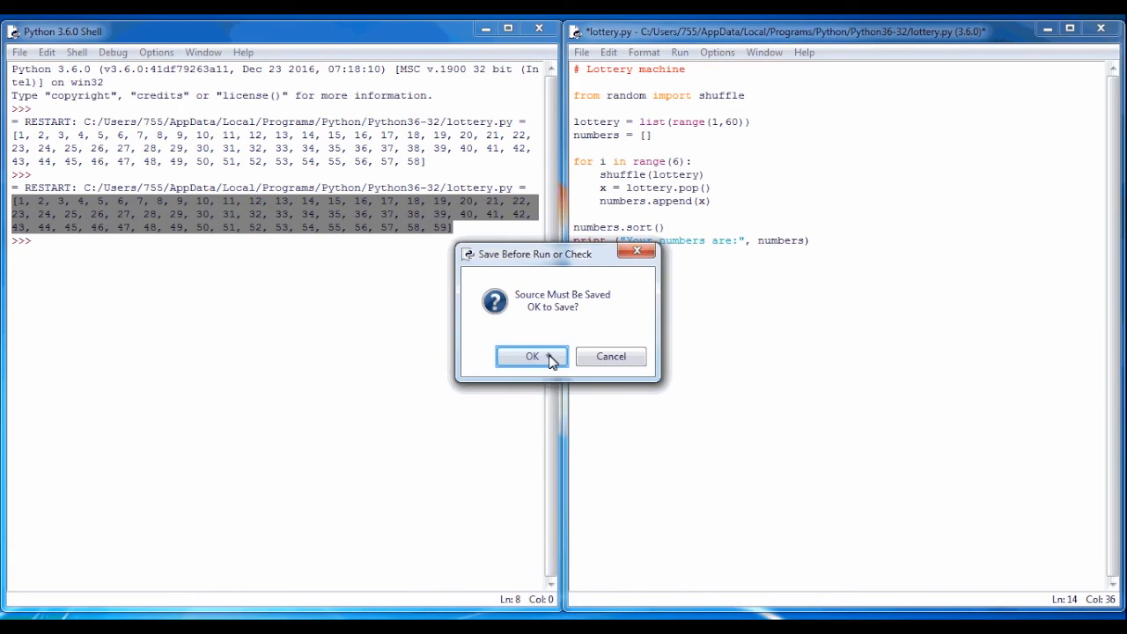
{"action": "left_click", "coordinate": [532, 355]}
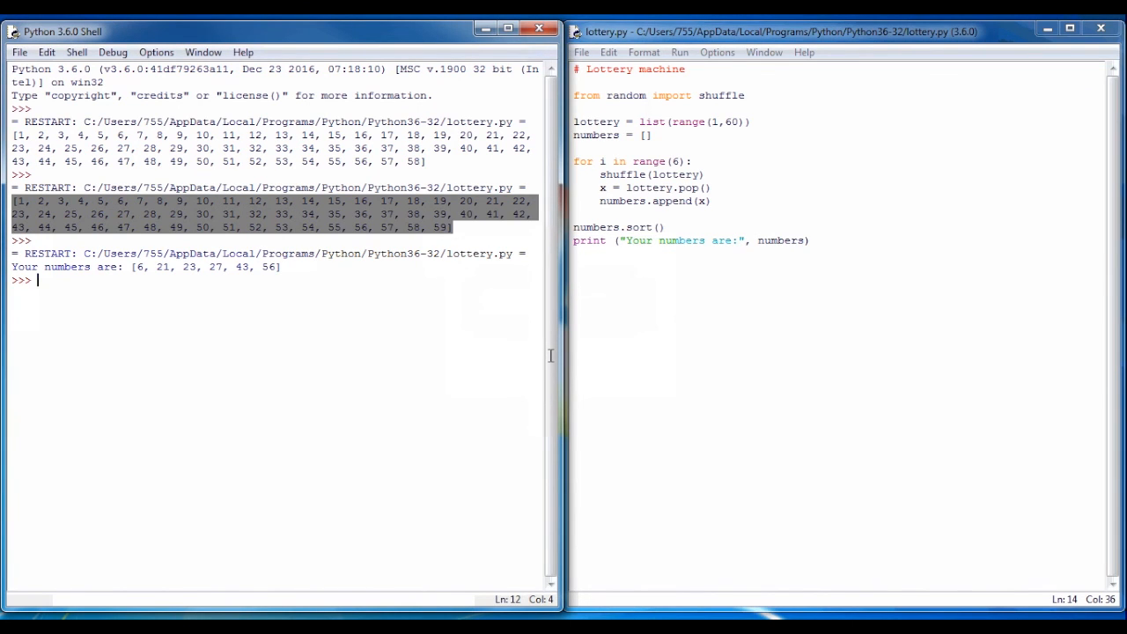